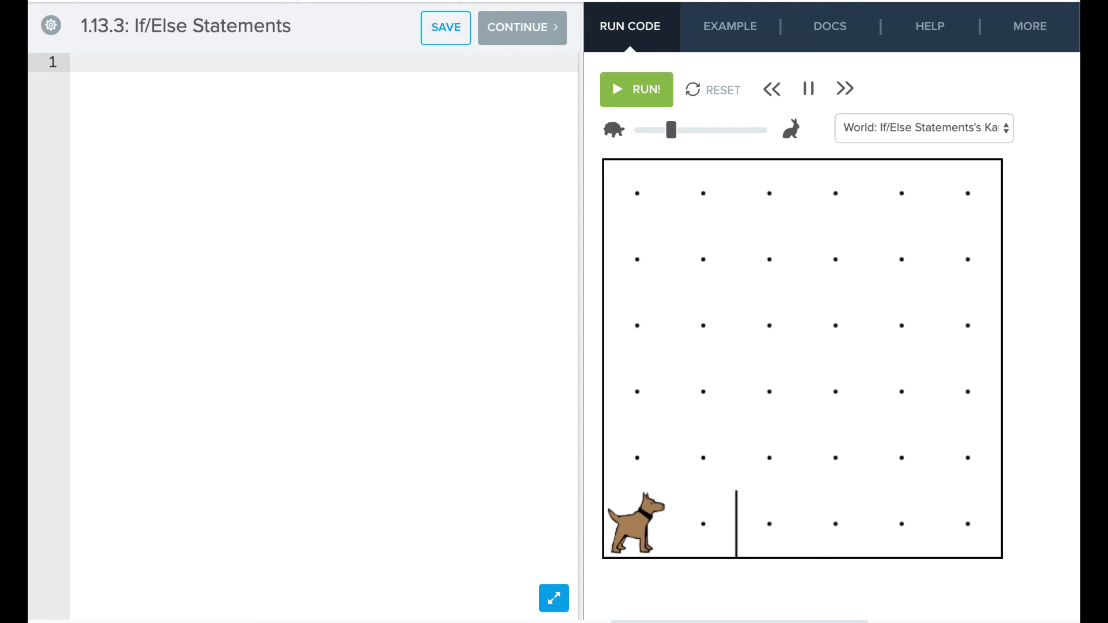
Write two move() commands in the empty editor.
left_click(78, 62)
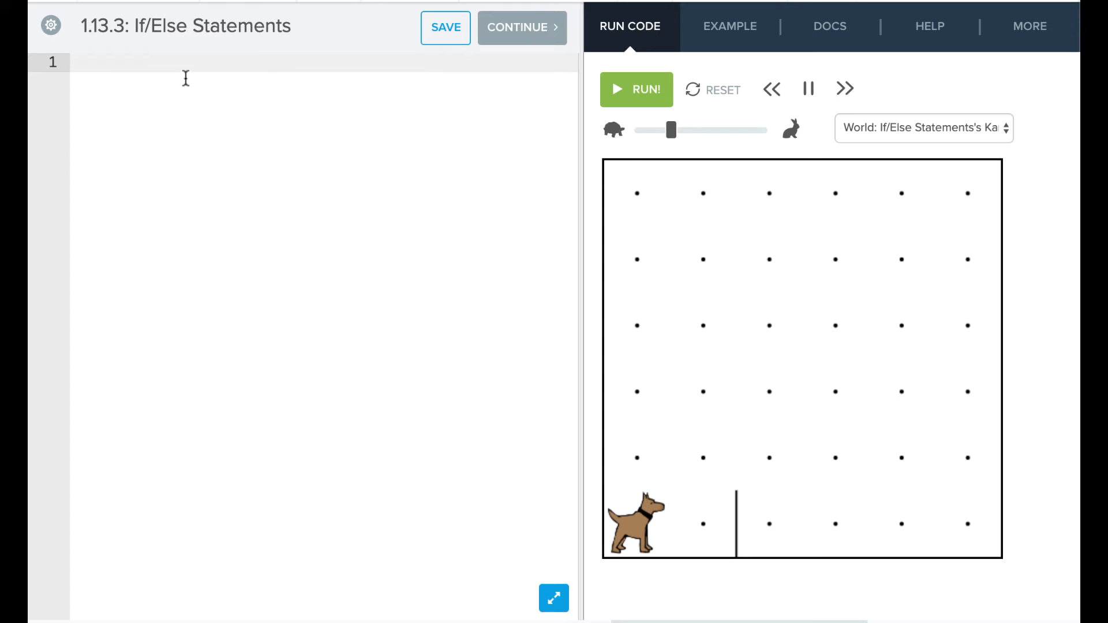
type("move()")
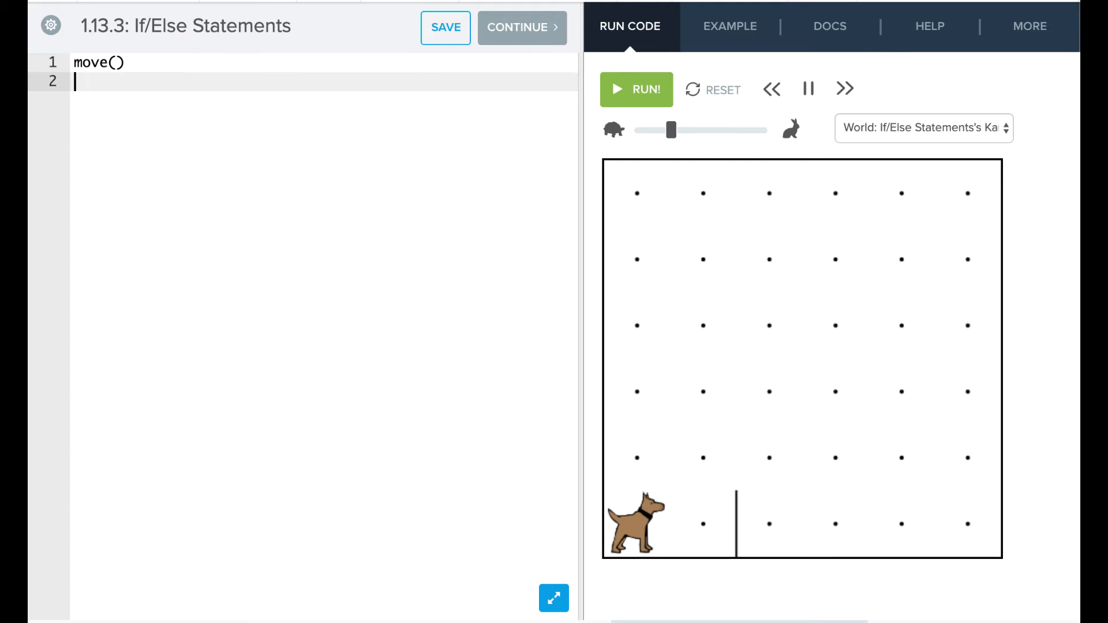
type("move")
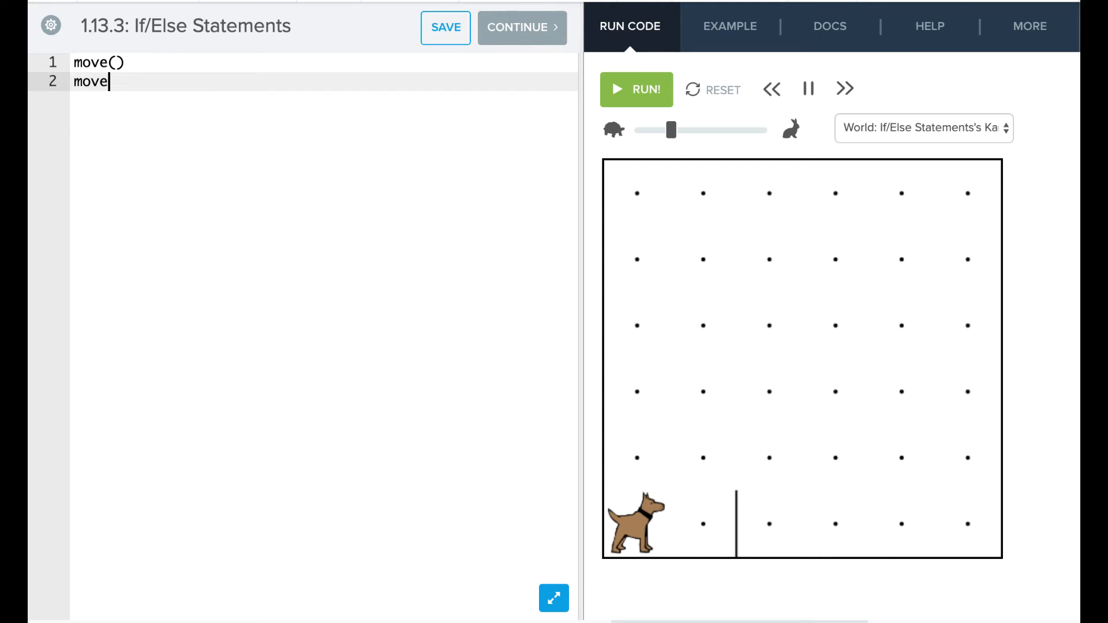
type("()")
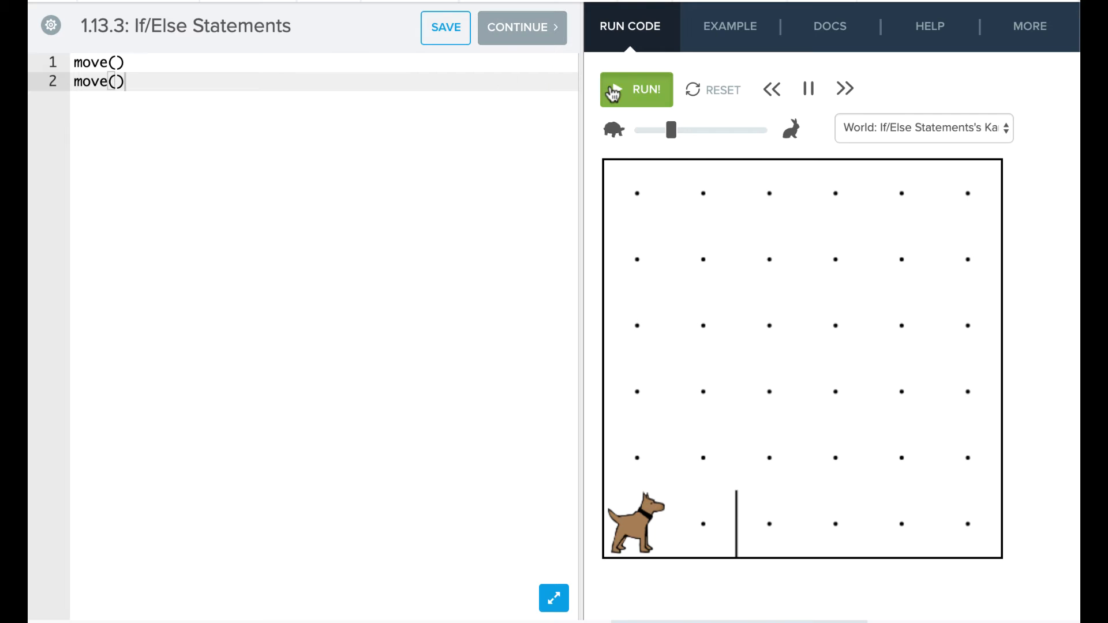
Run the two-move program, see the wall crash, and add a blank line between the moves.
left_click(635, 90)
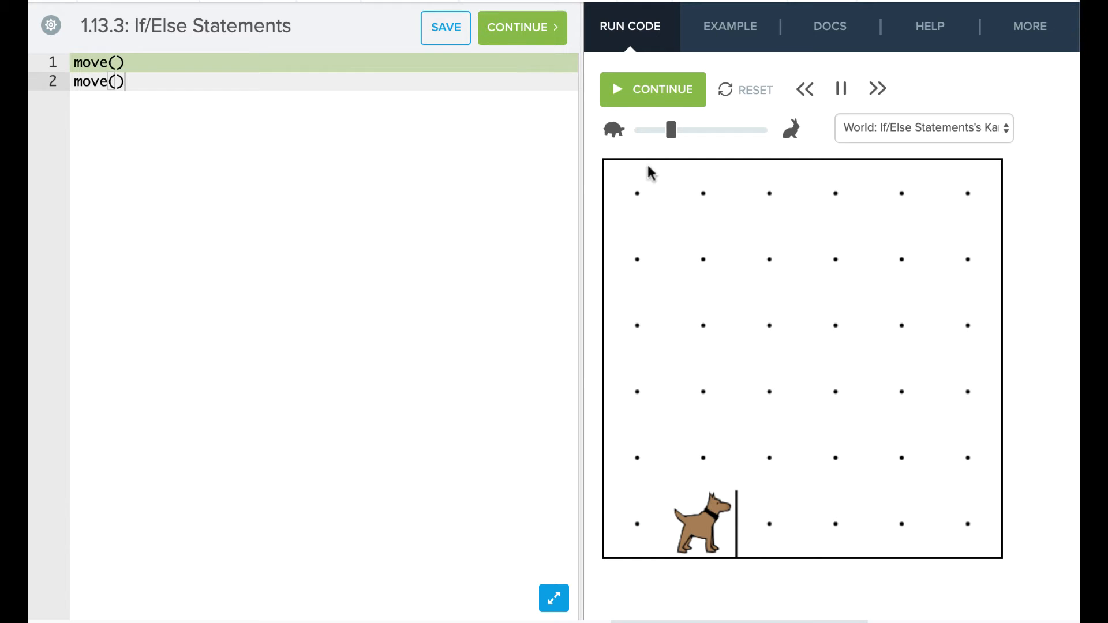
left_click(652, 89)
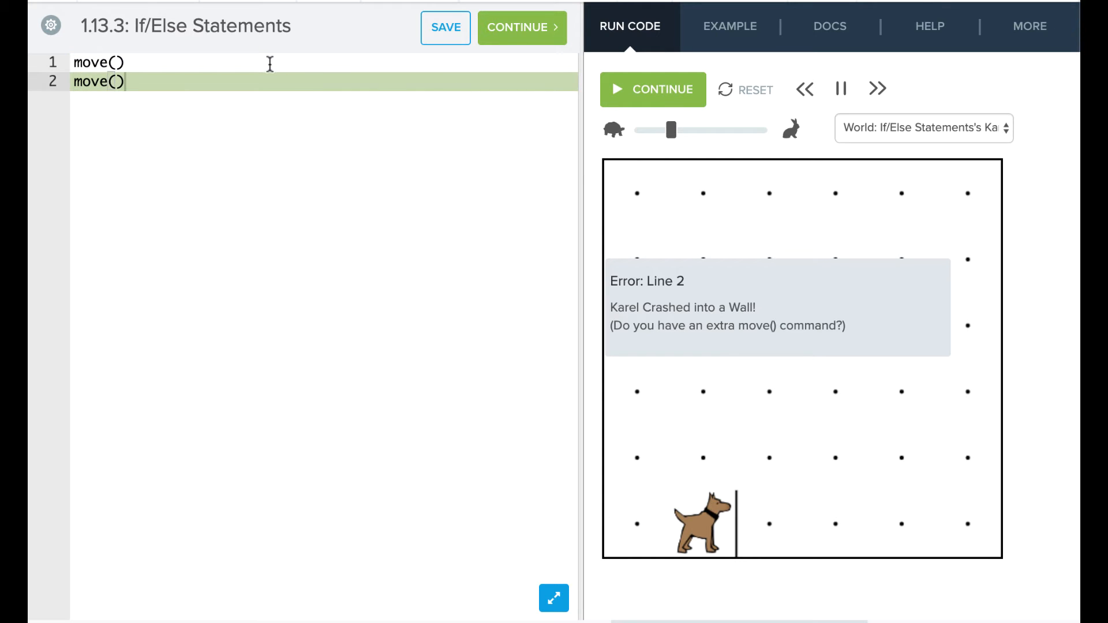
key("enter")
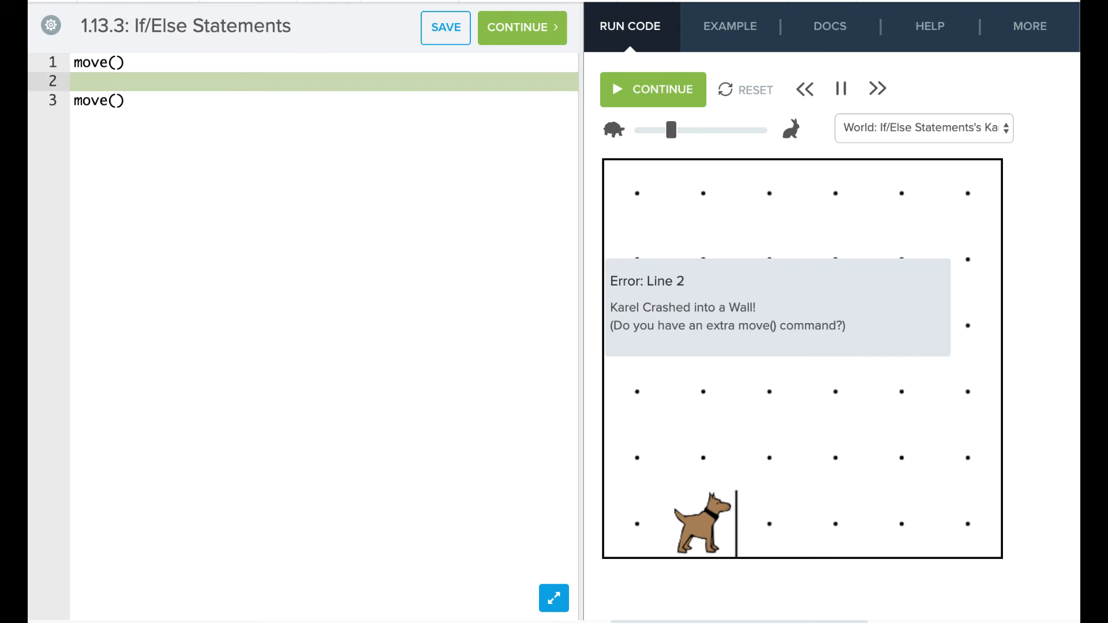
Wrap the second move() in if front_is_clear(): and rerun so Karel stops at the wall safely.
type("if front_")
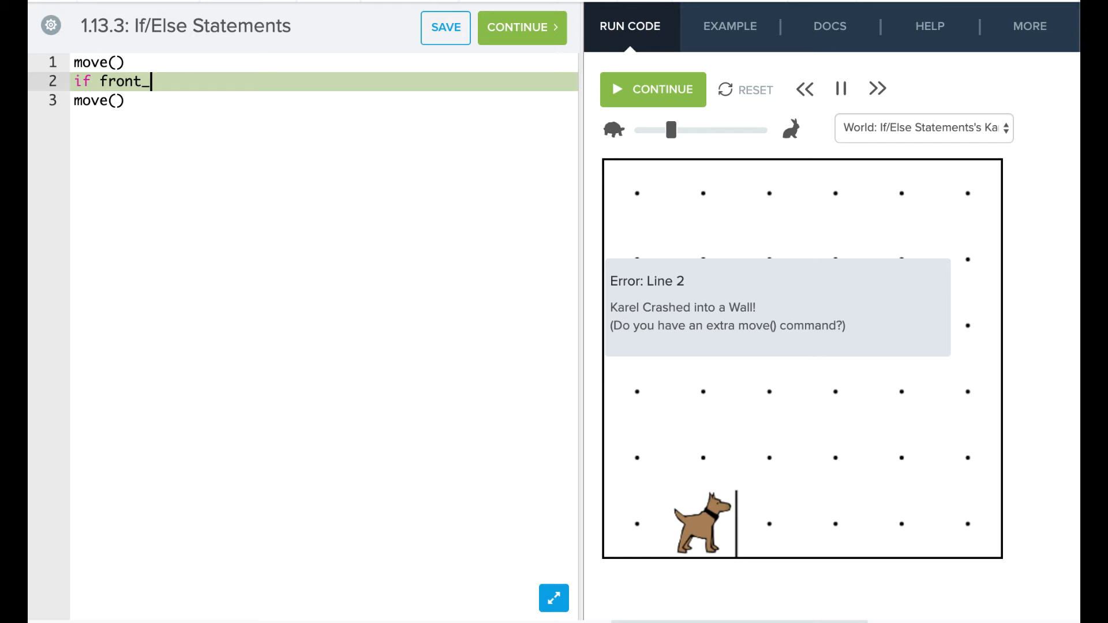
type("is_clear():")
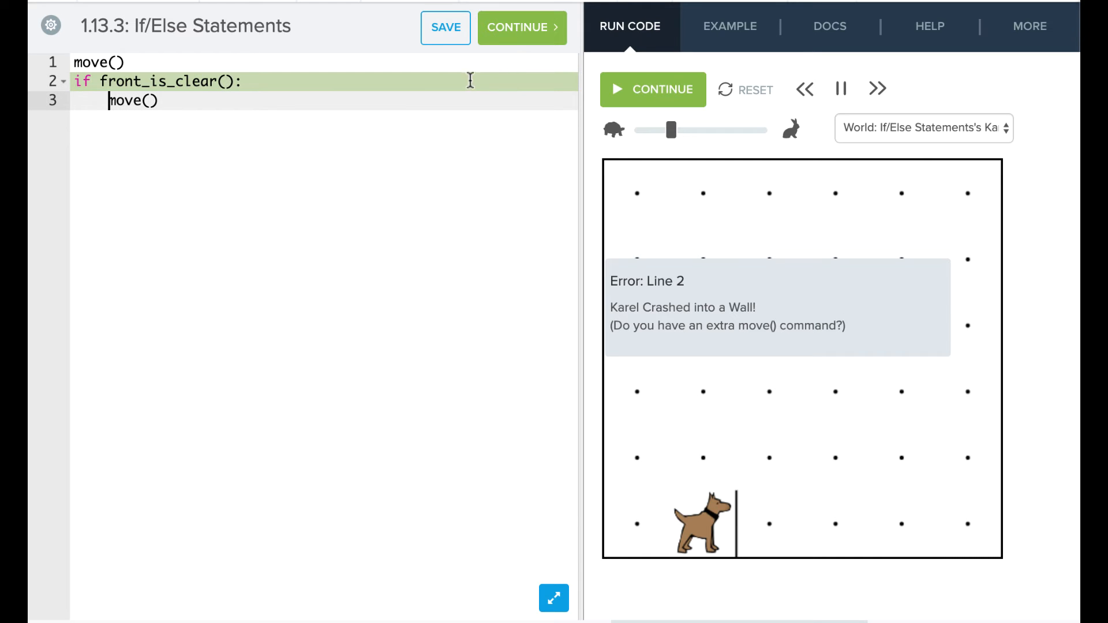
left_click(651, 89)
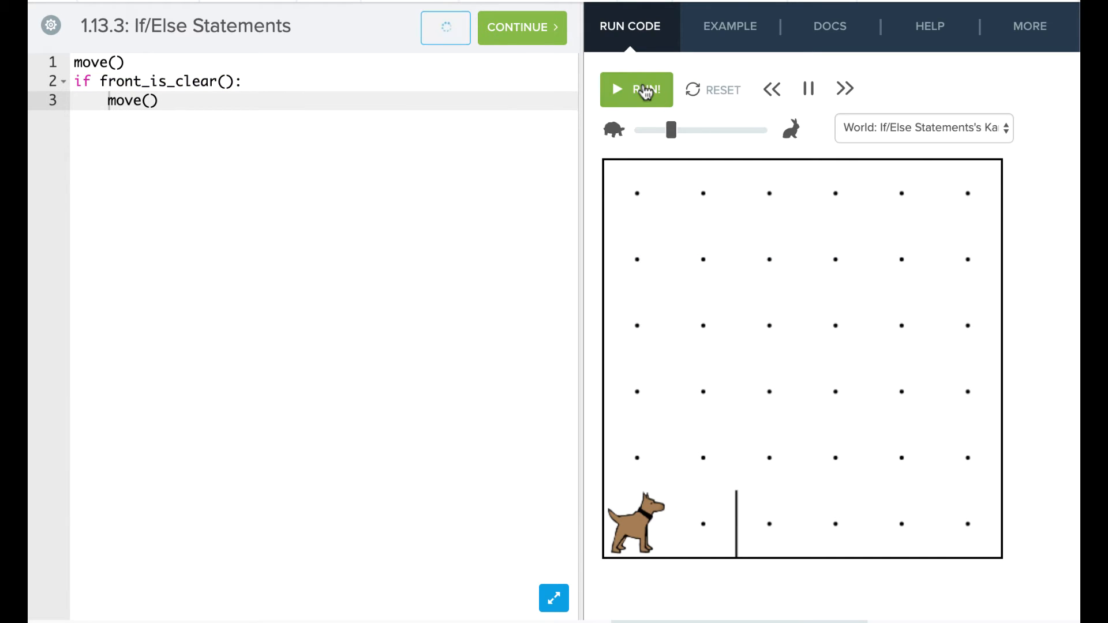
left_click(635, 90)
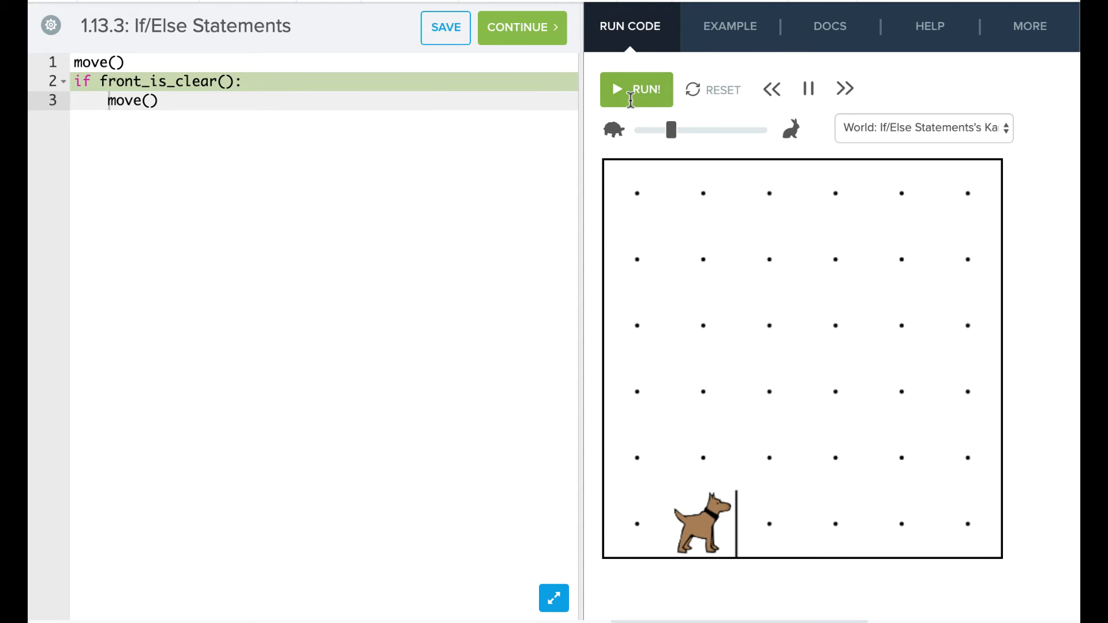
key("enter")
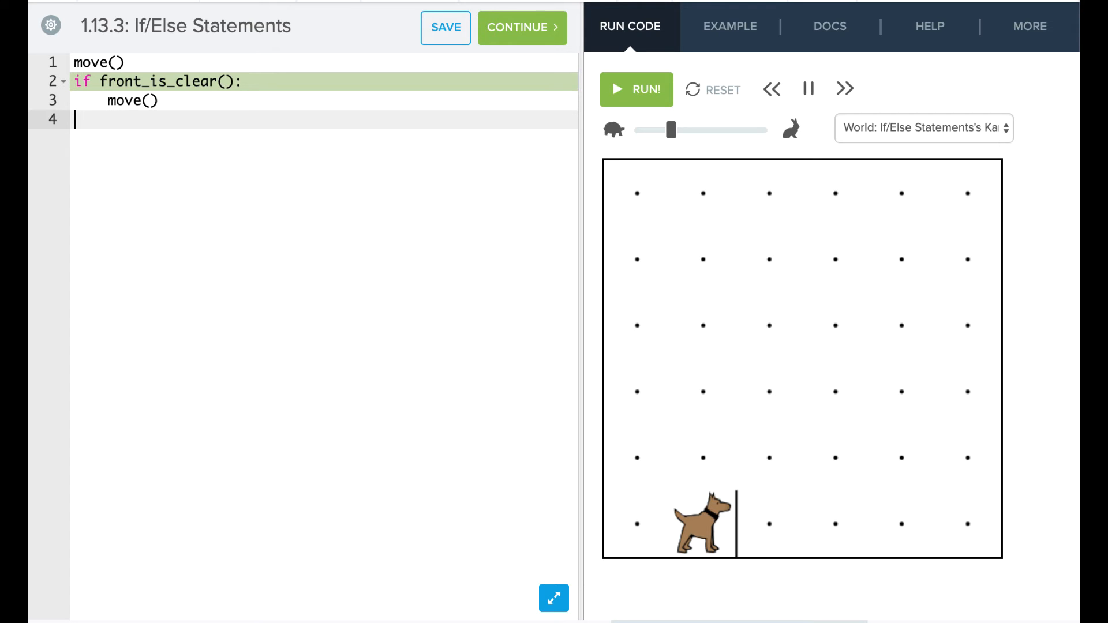
Add an else: branch that calls turn_left() when the front is blocked.
type("else")
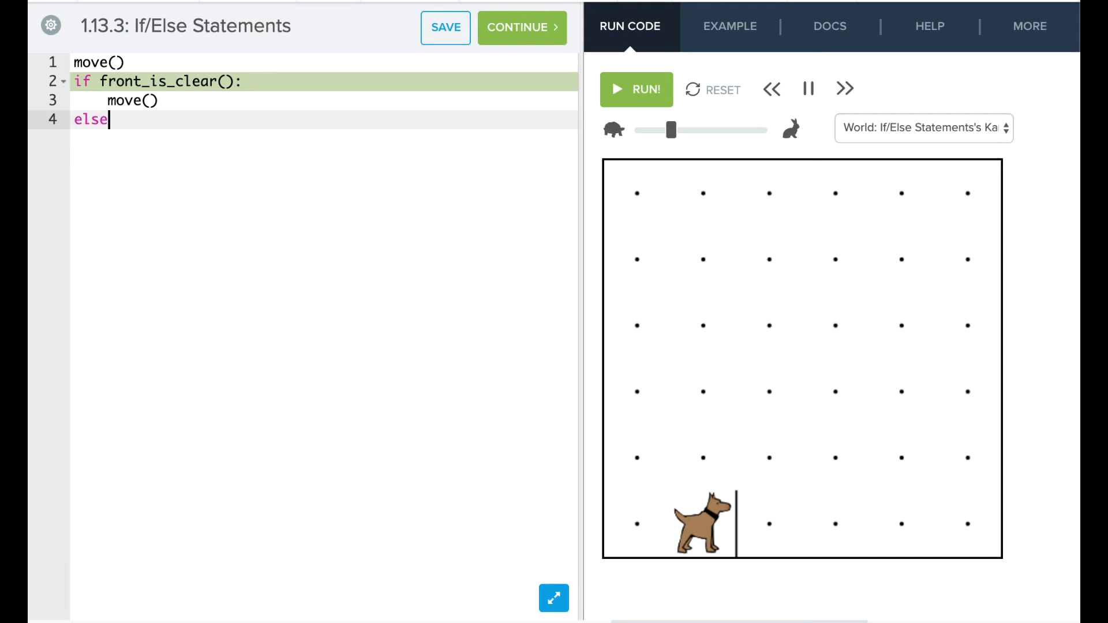
type(":")
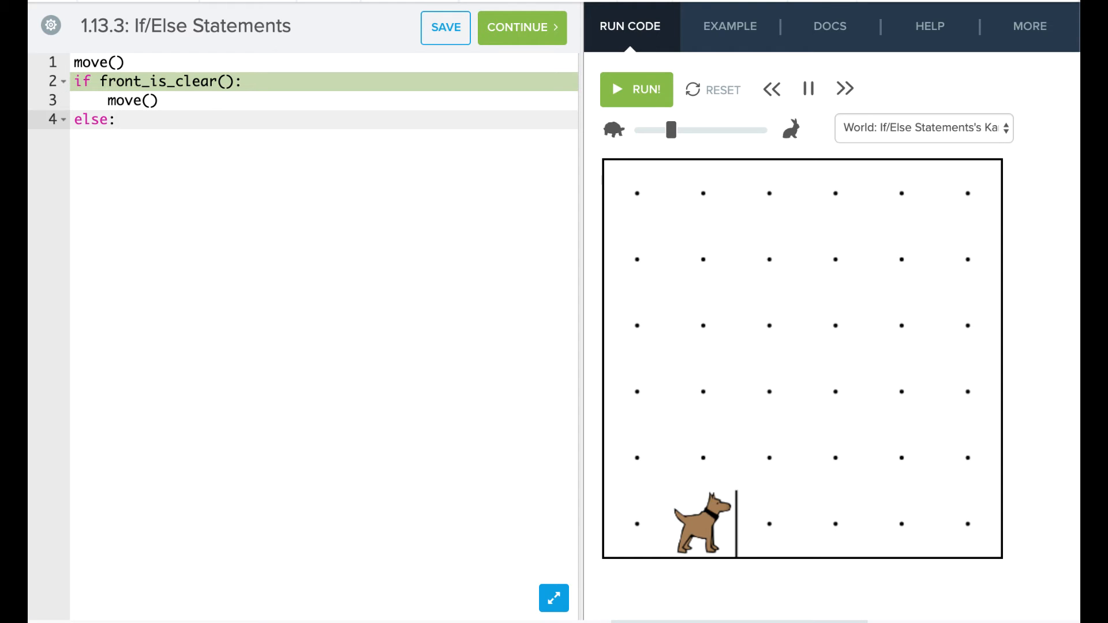
key("enter")
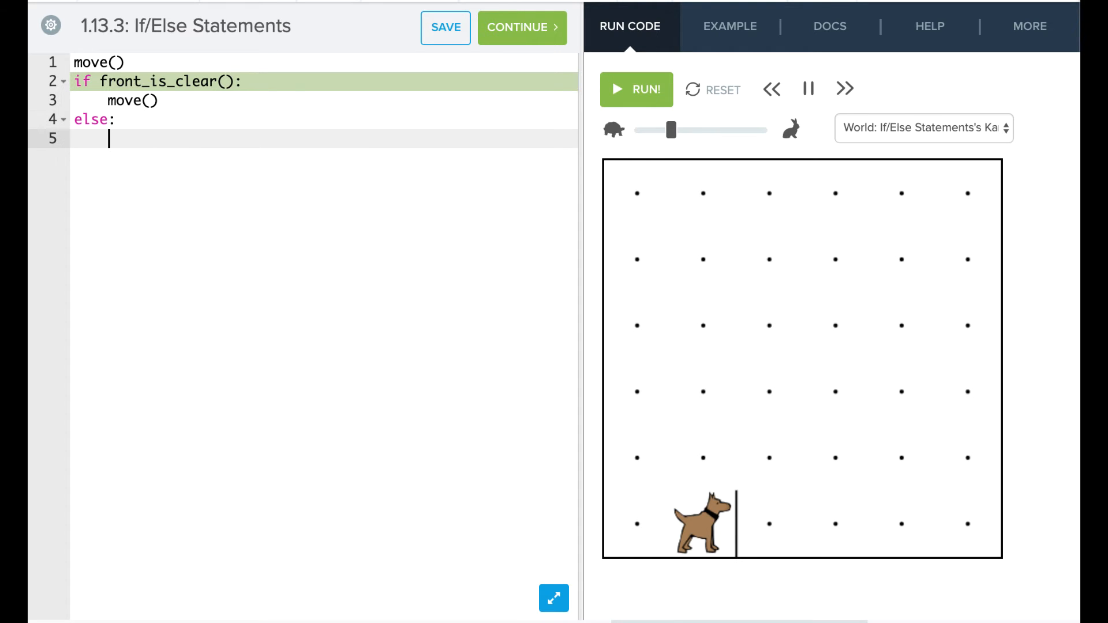
type("turn_left(")
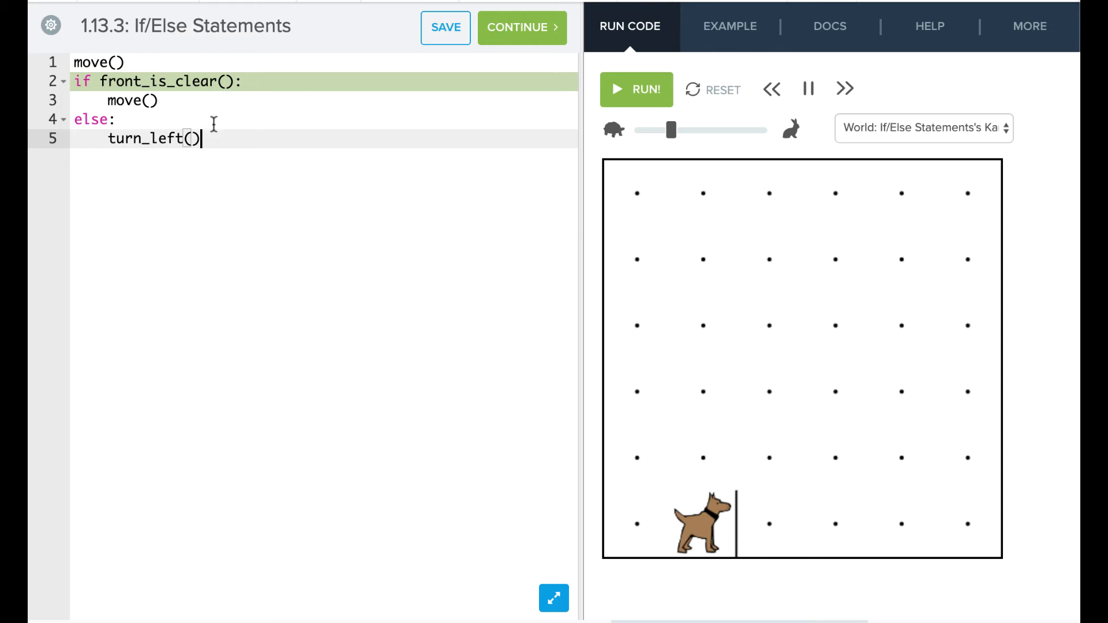
Reset and run the if/else program, then move on to exercise 1.13.4 One Ball in Each Spot.
left_click(635, 89)
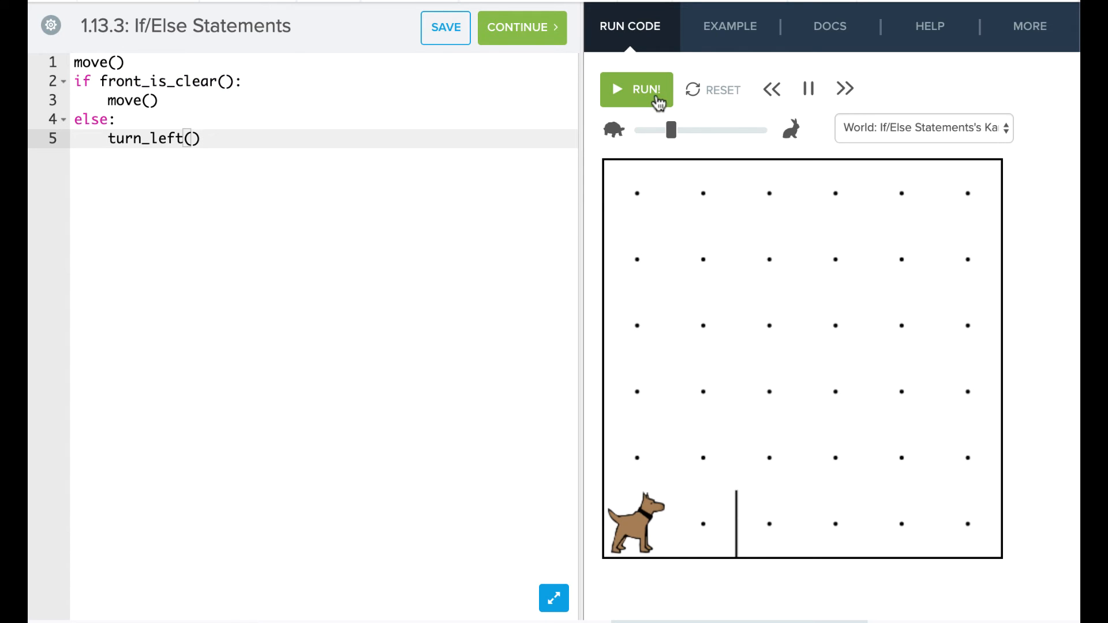
left_click(635, 89)
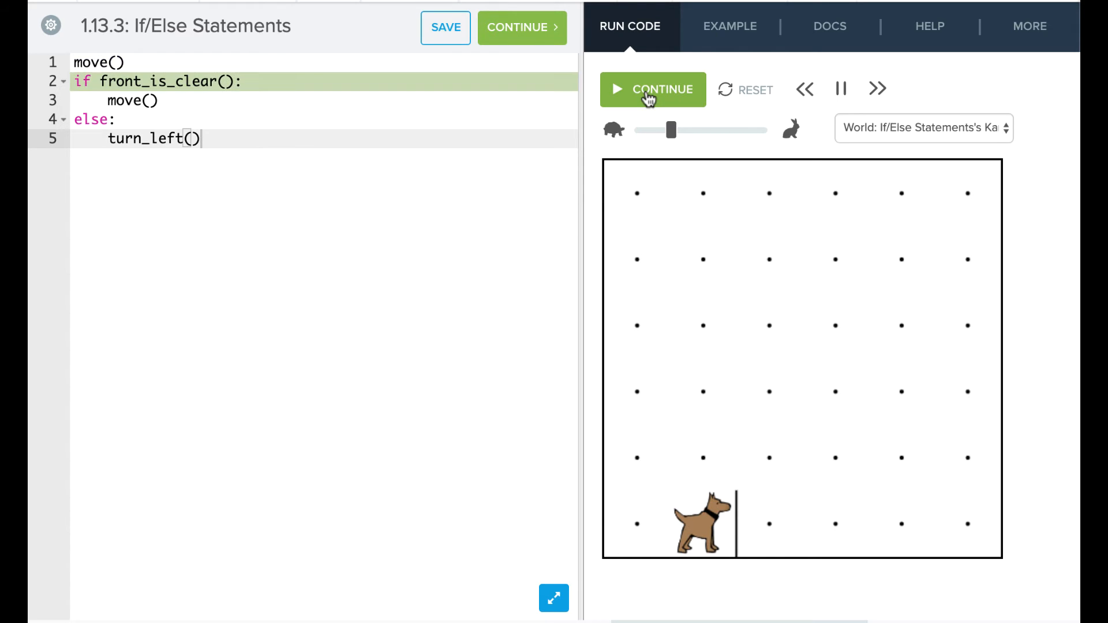
left_click(651, 89)
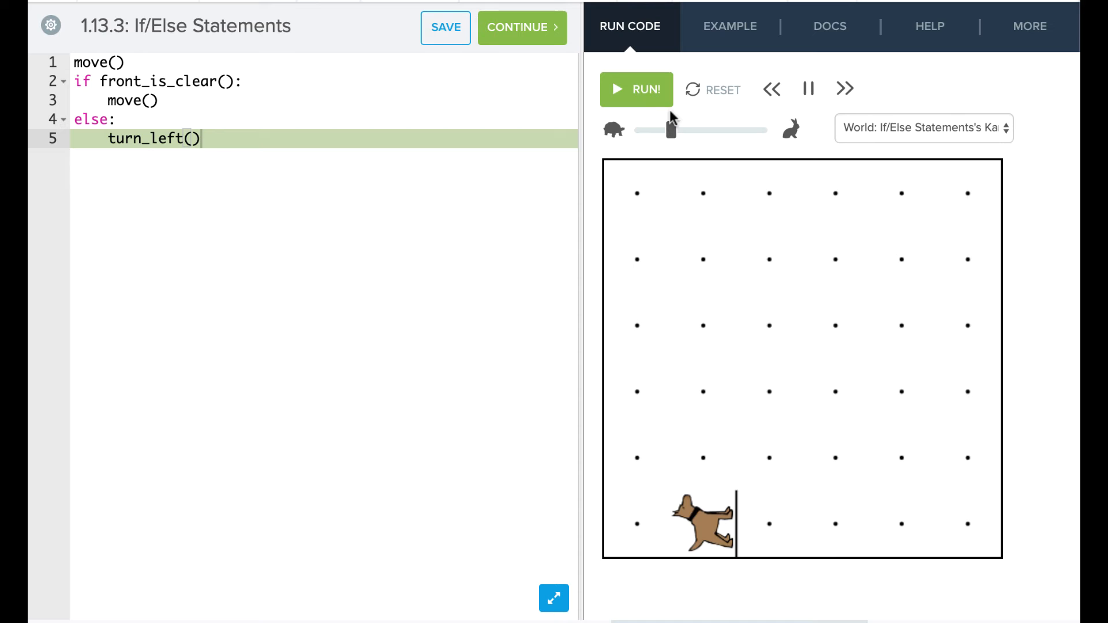
left_click(633, 88)
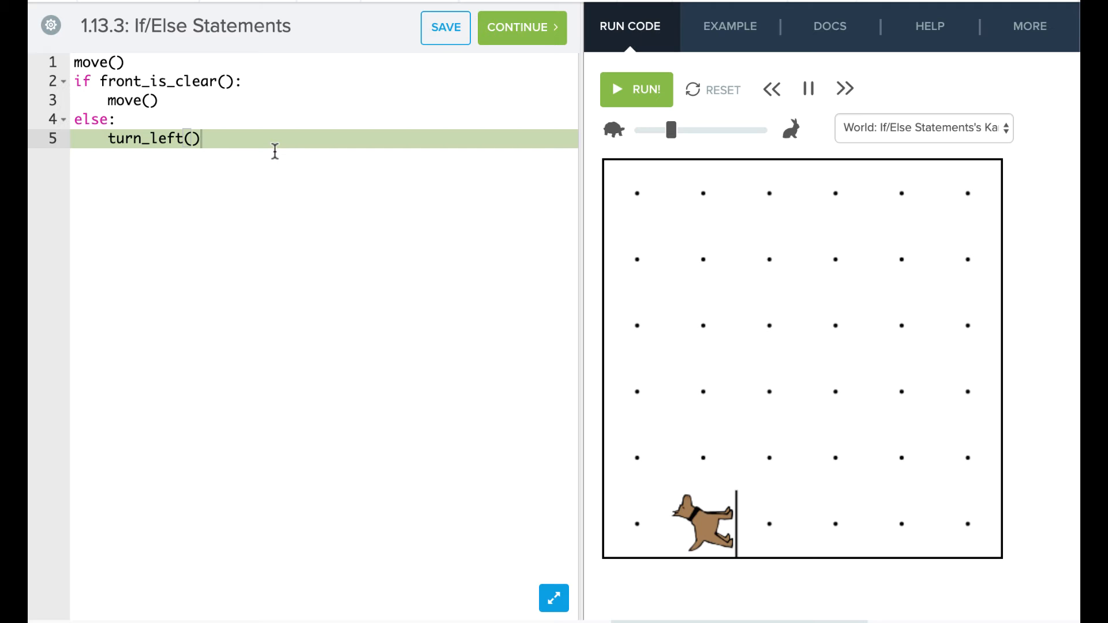
left_click(522, 27)
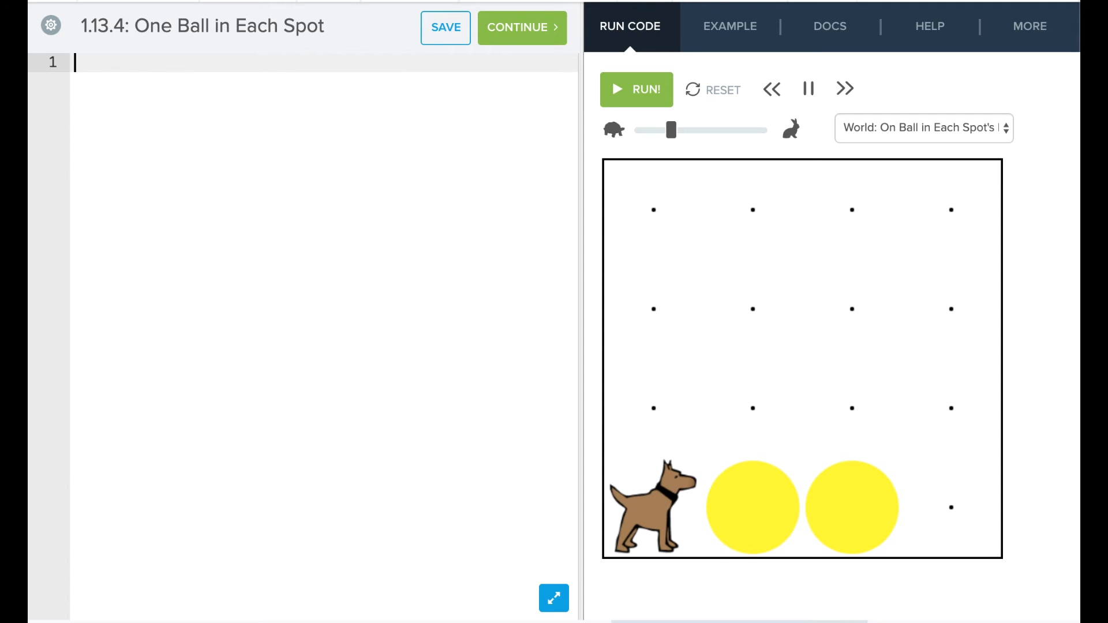
mouse_move(724, 396)
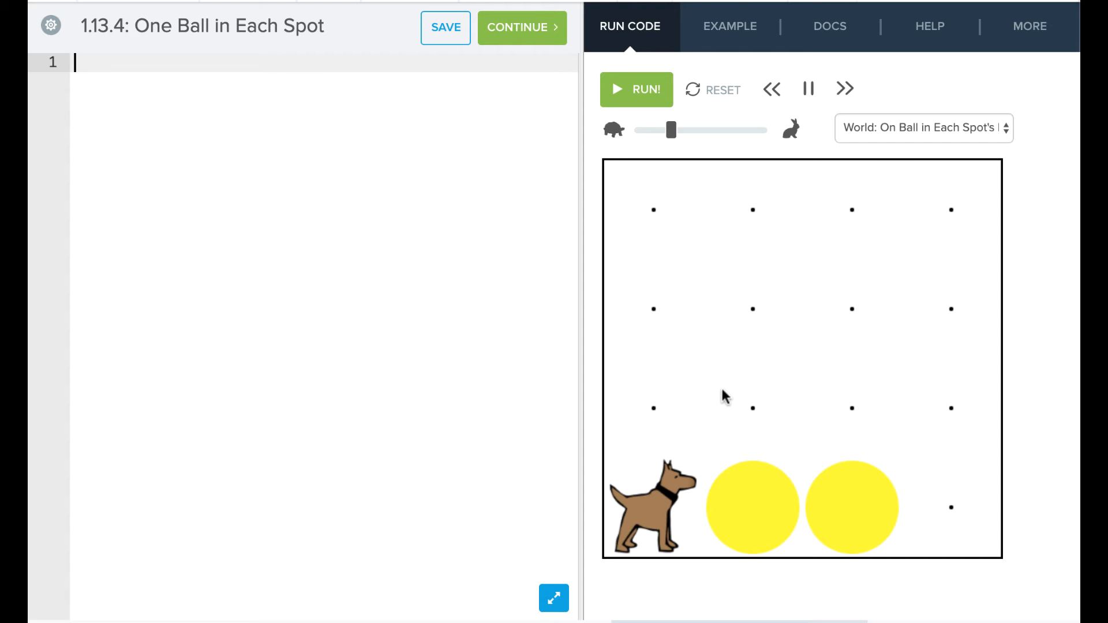
mouse_move(253, 63)
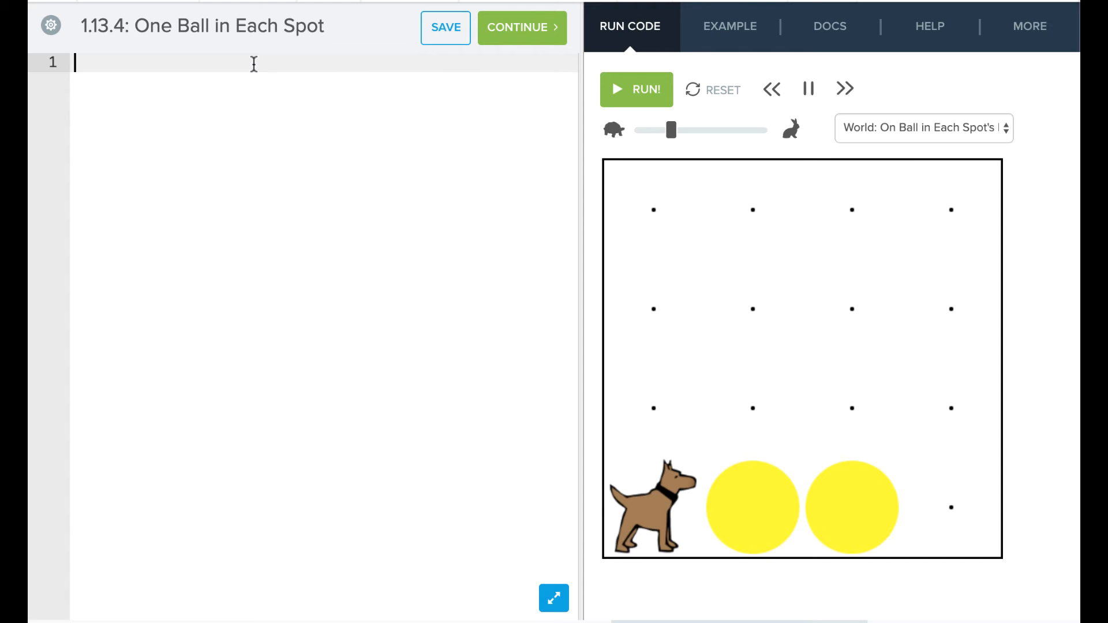
Write put_ball(), three move() lines and a final put_ball() for exercise 1.13.4.
type("p")
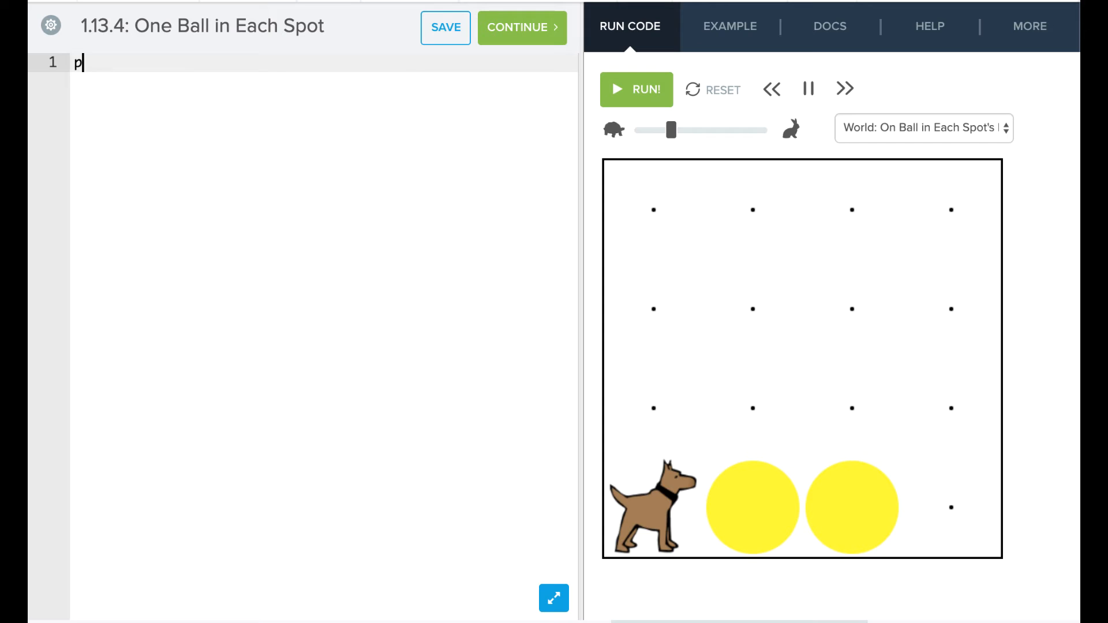
type("ut_ball(")
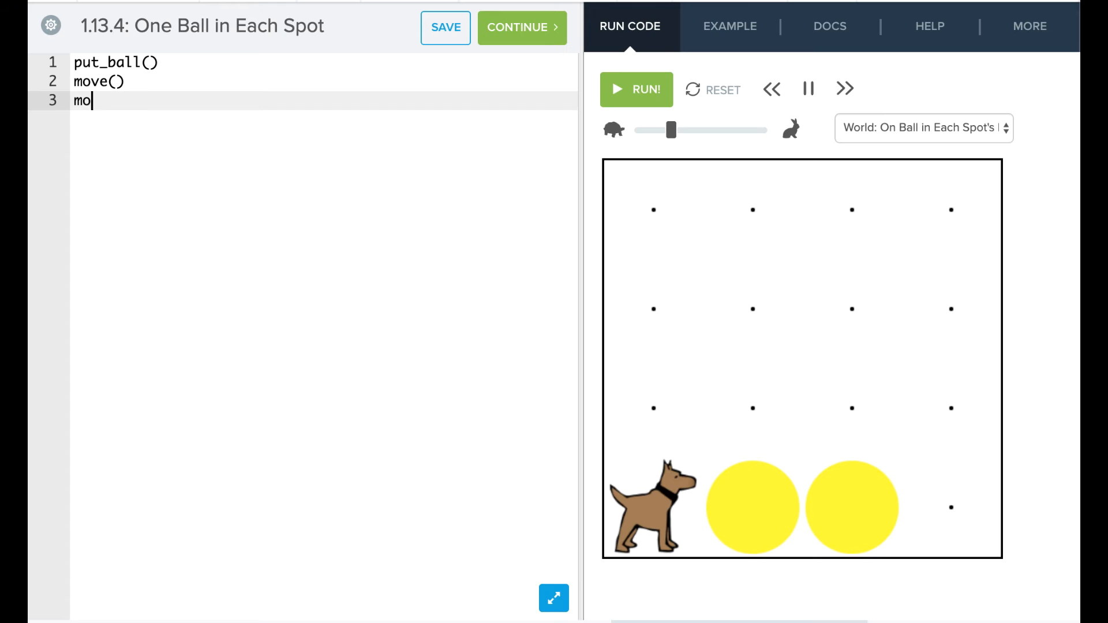
type("ve()")
type("put")
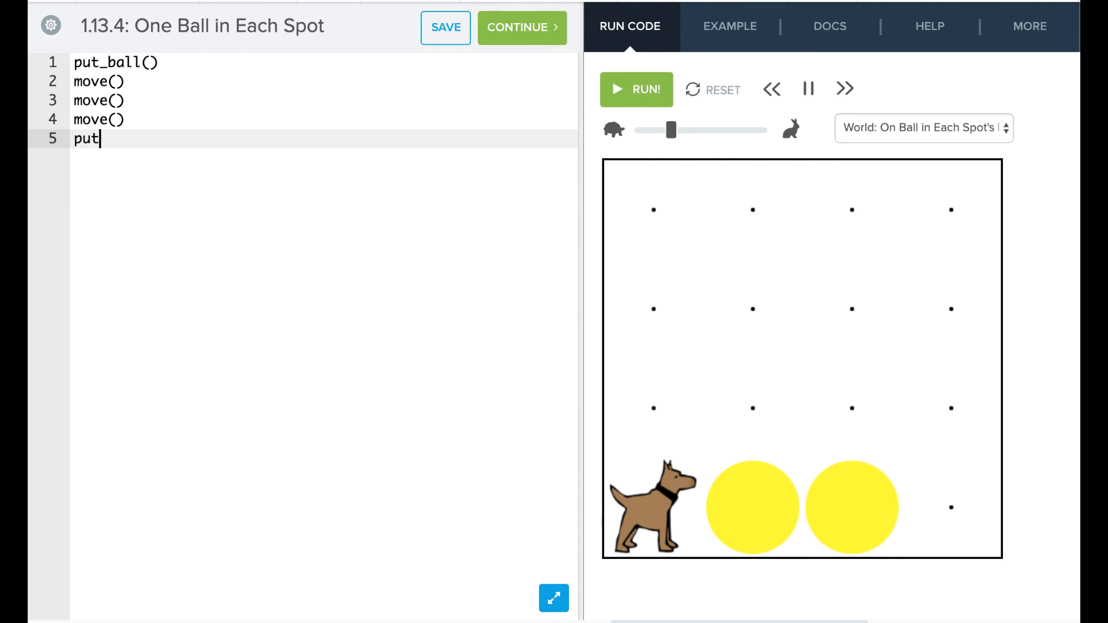
type("_ball")
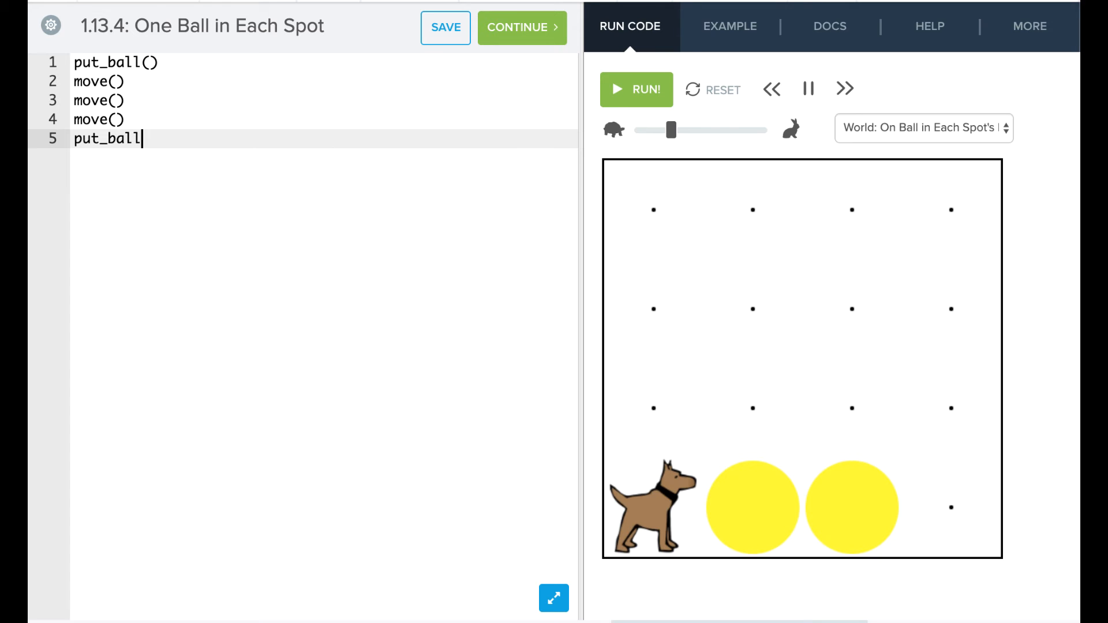
type("()")
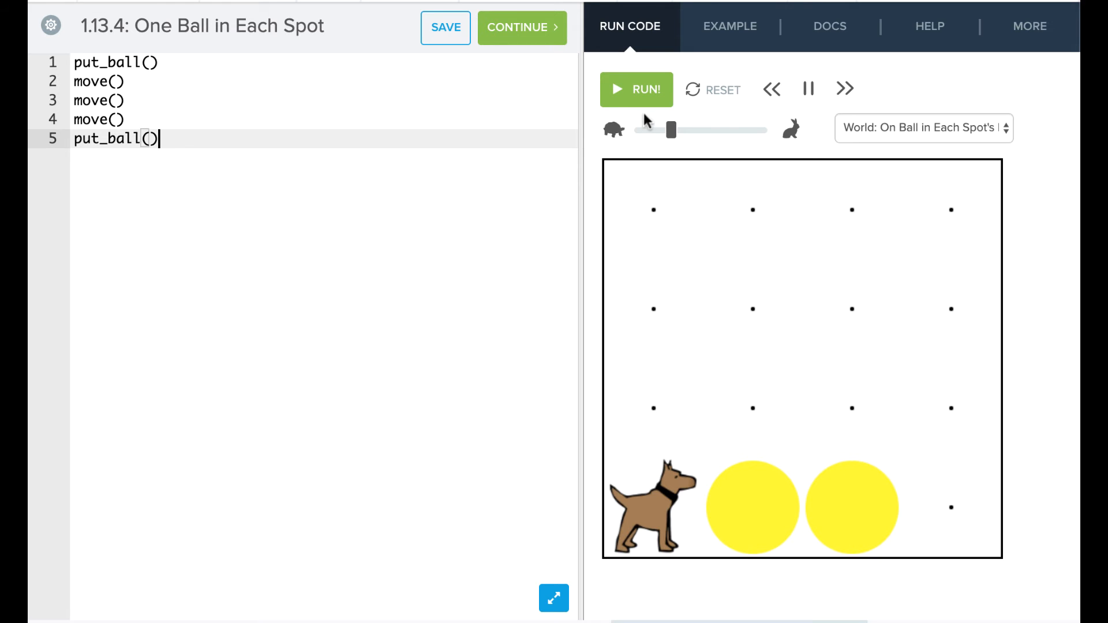
Run the ball-placing program, reset, and rerun to the 'should be 1 ball at (1, 4)' error.
left_click(635, 89)
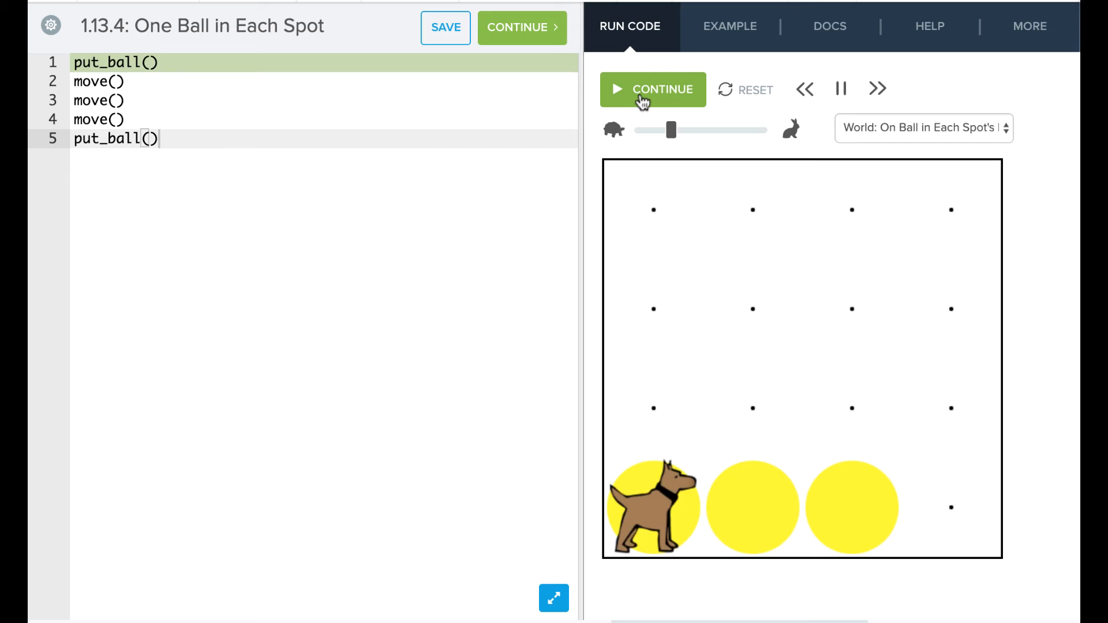
left_click(651, 89)
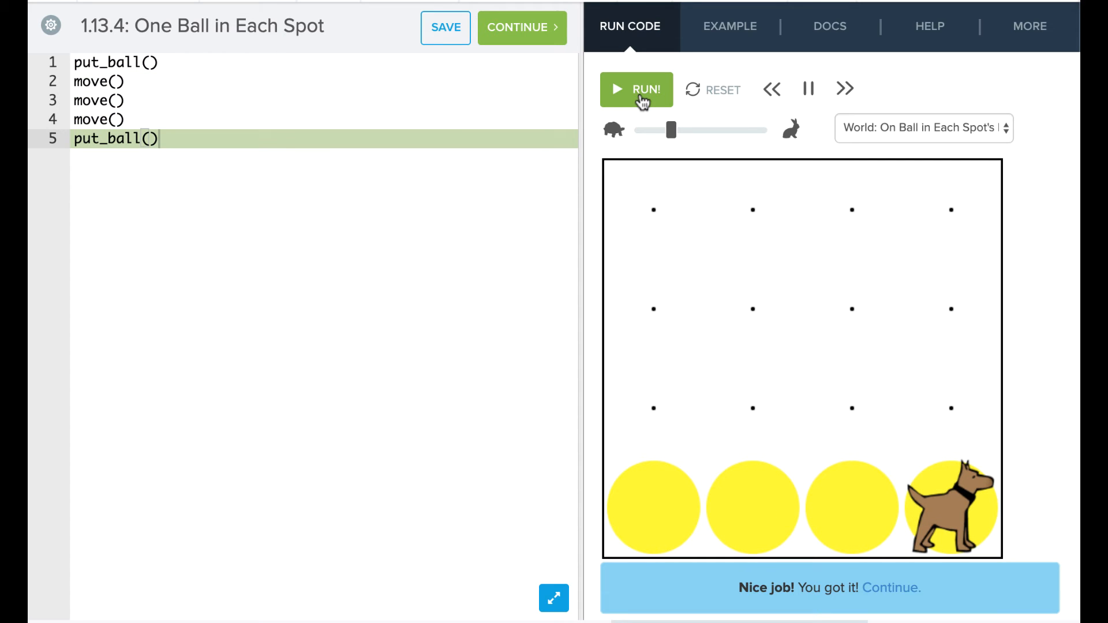
left_click(922, 128)
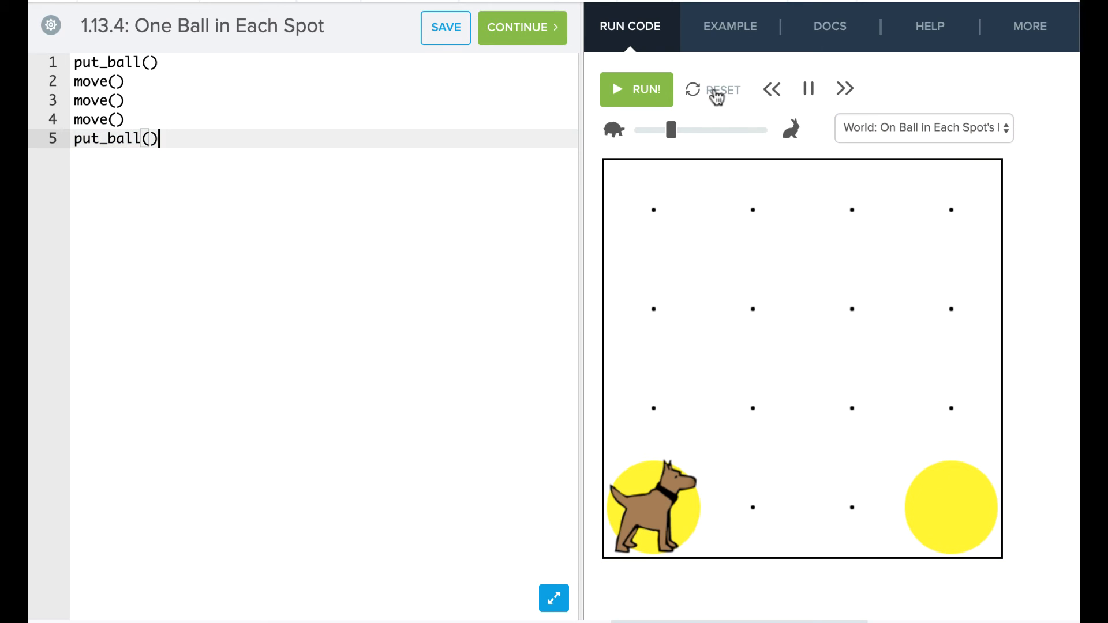
left_click(635, 89)
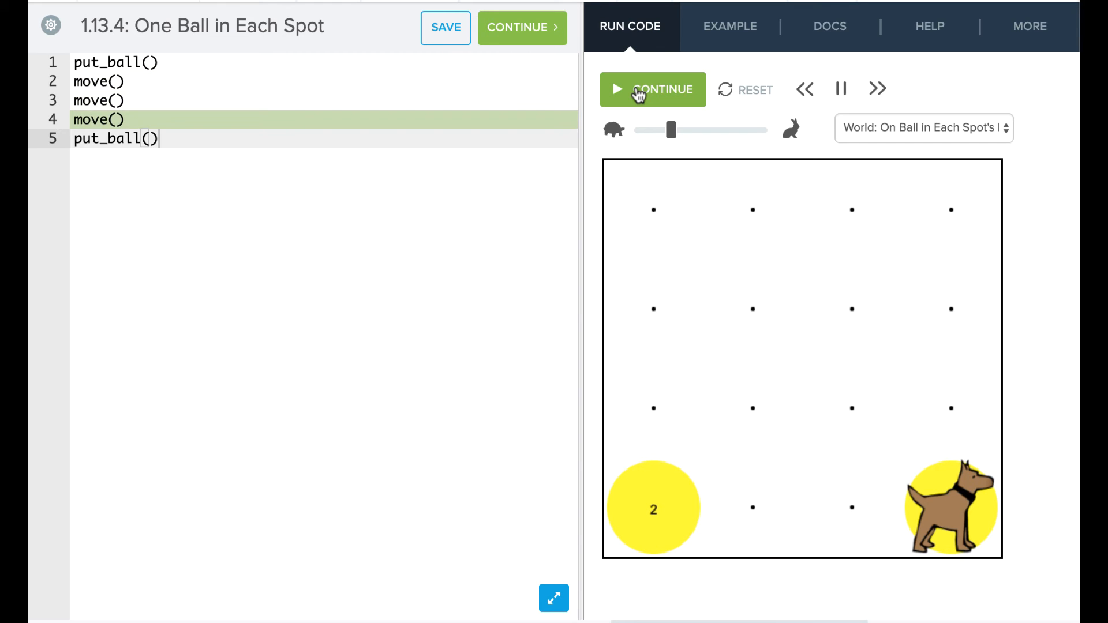
left_click(653, 90)
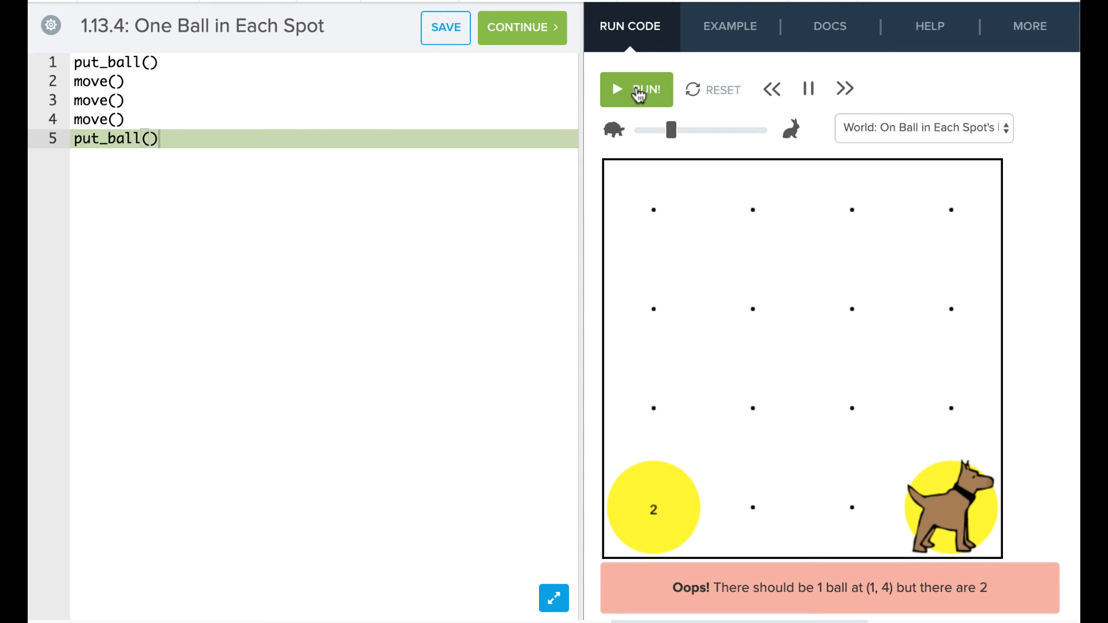
mouse_move(573, 243)
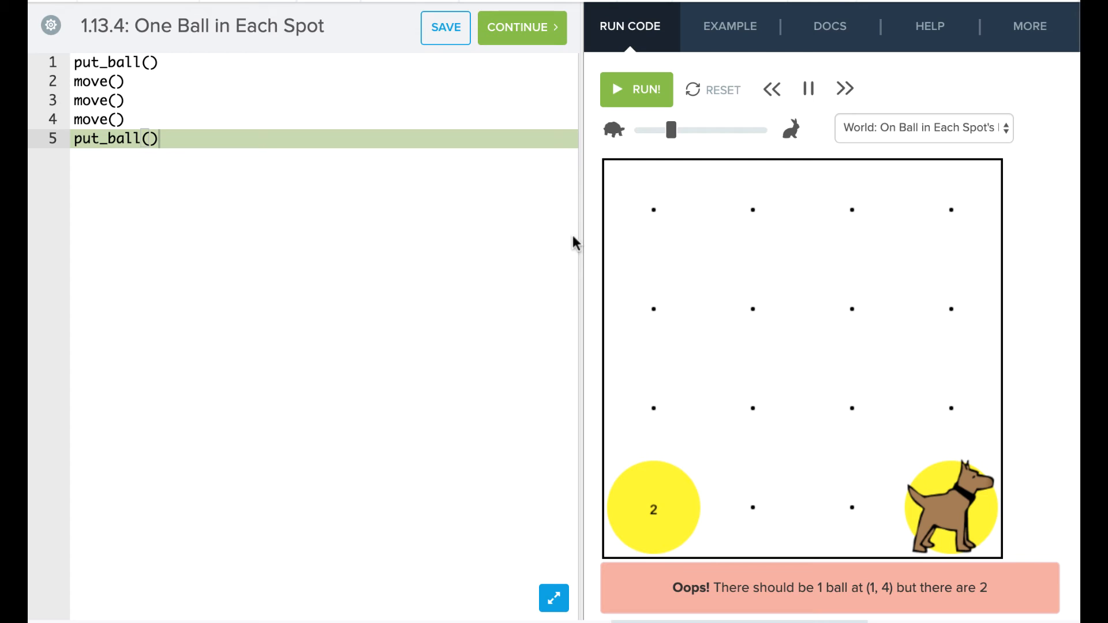
mouse_move(889, 471)
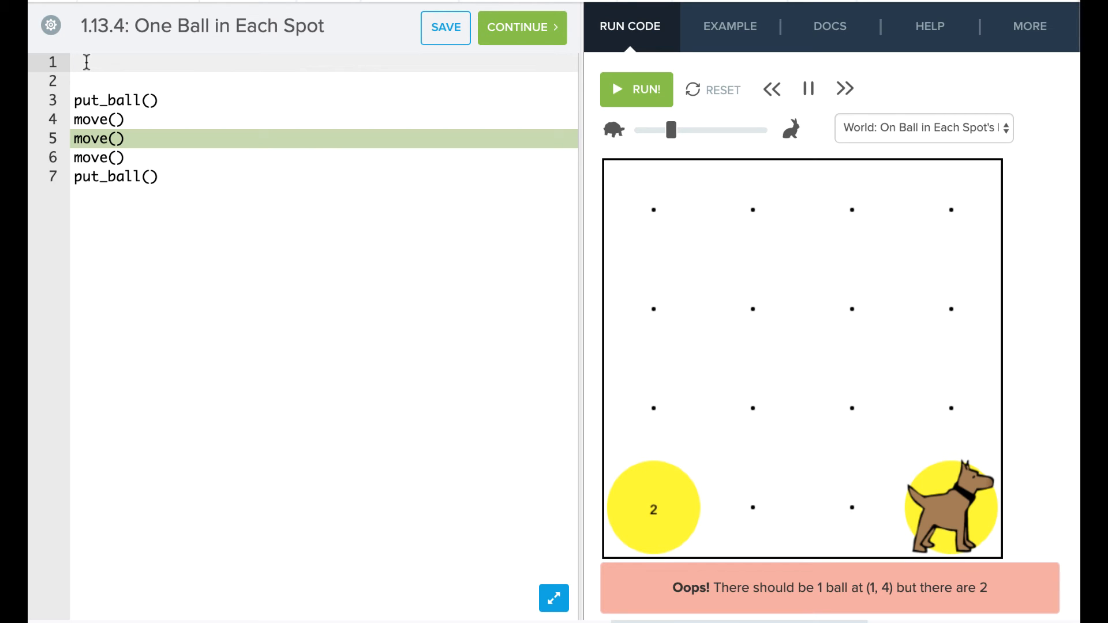
Define check_ball() at the top with if no_balls_present(): put_ball() inside it.
type("def check")
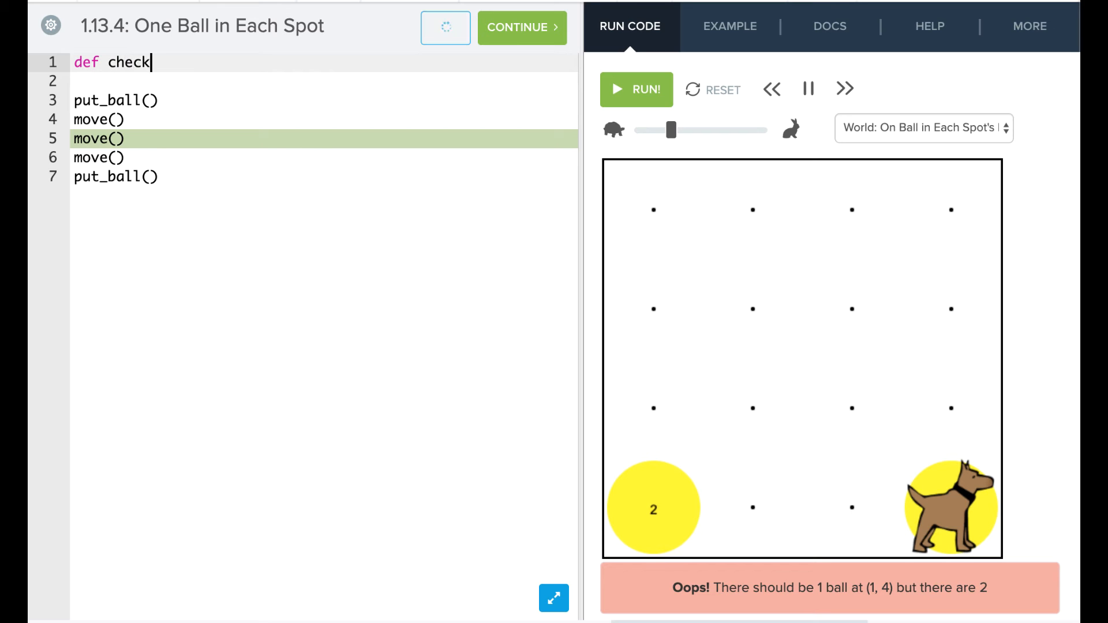
type("_ball")
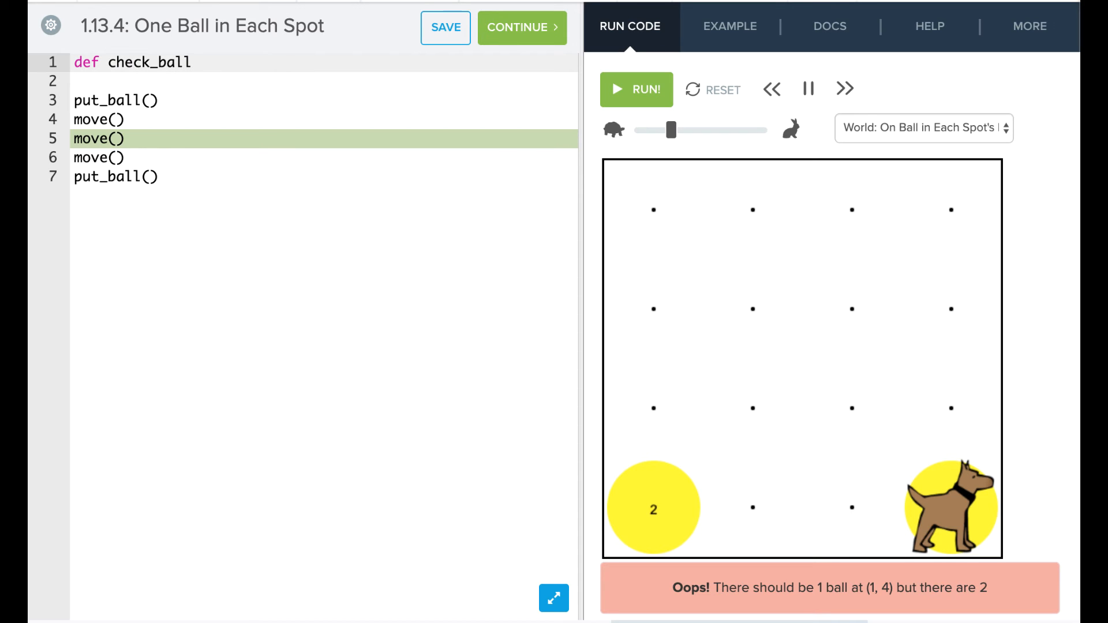
type("():")
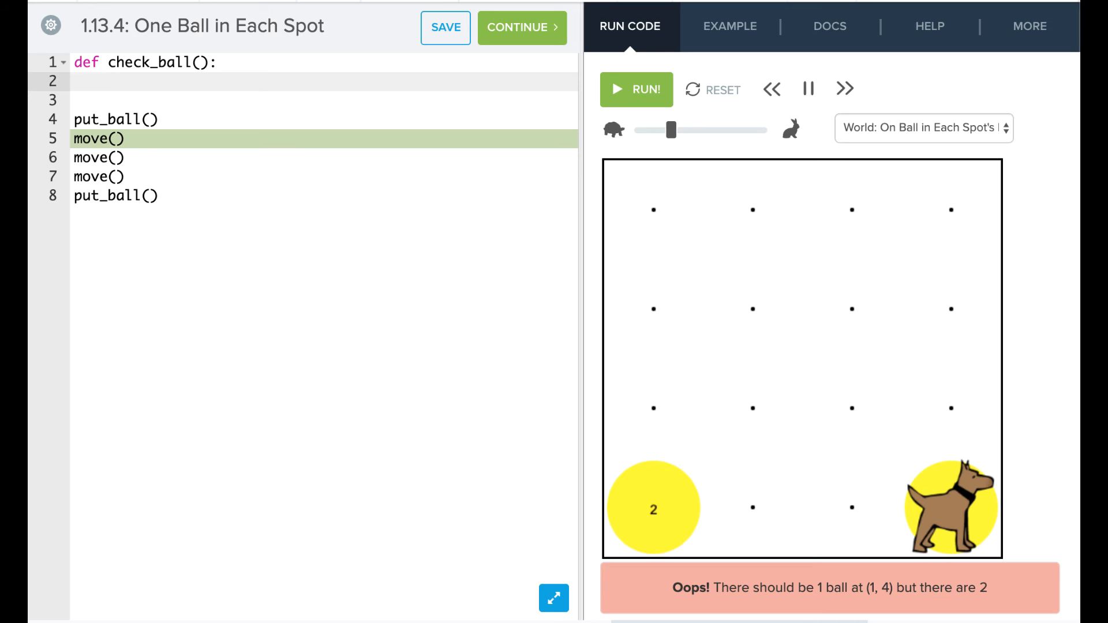
type("if no")
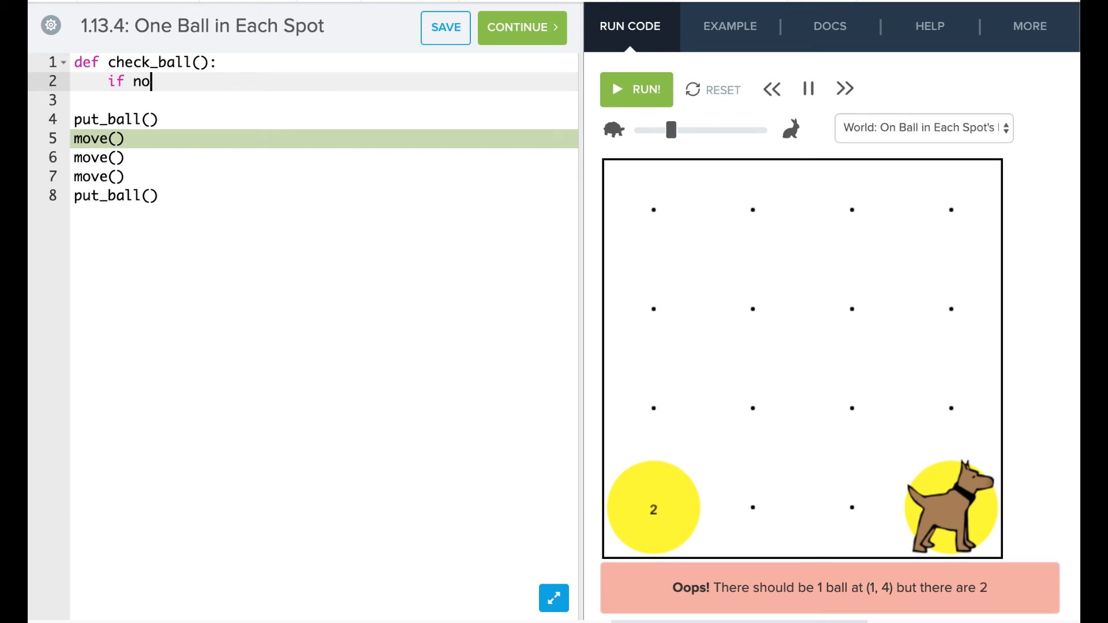
type("_balls_pr")
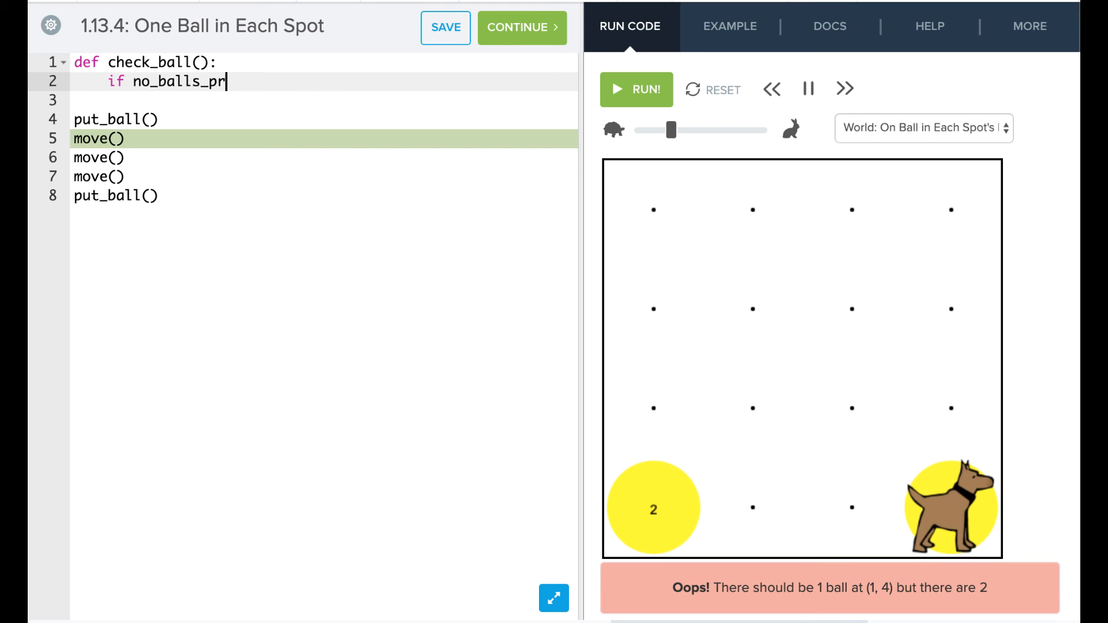
type("esent")
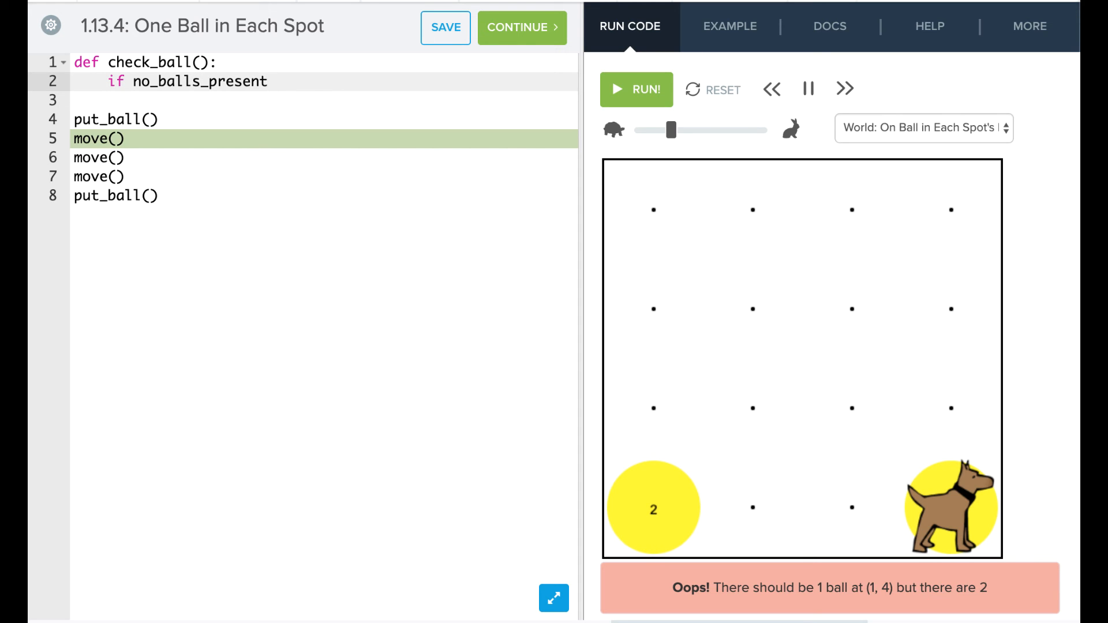
type("()")
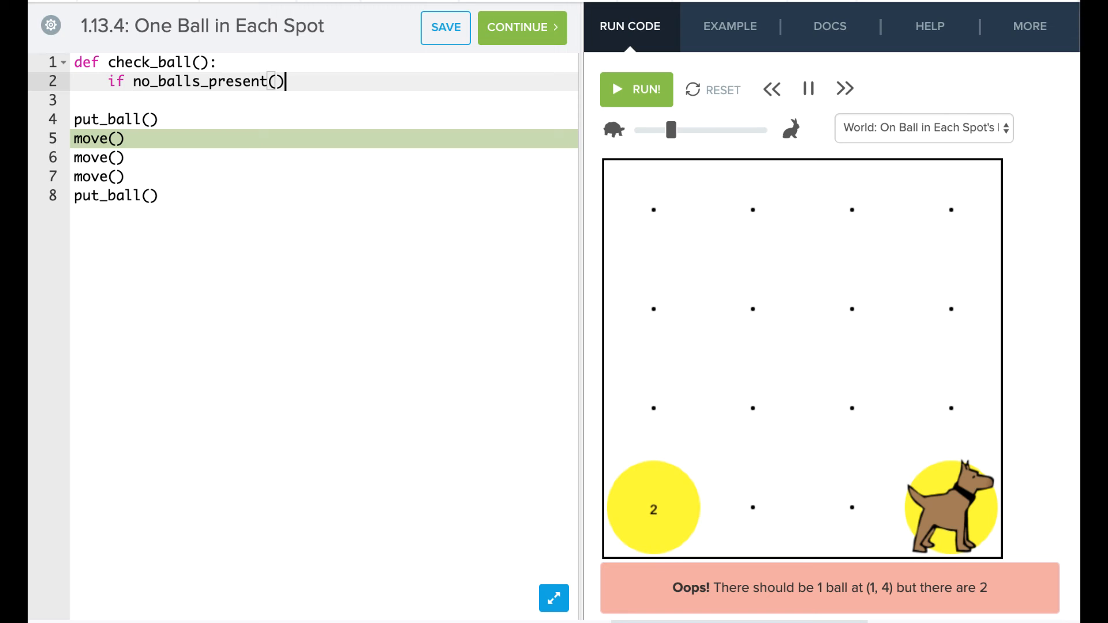
type(":")
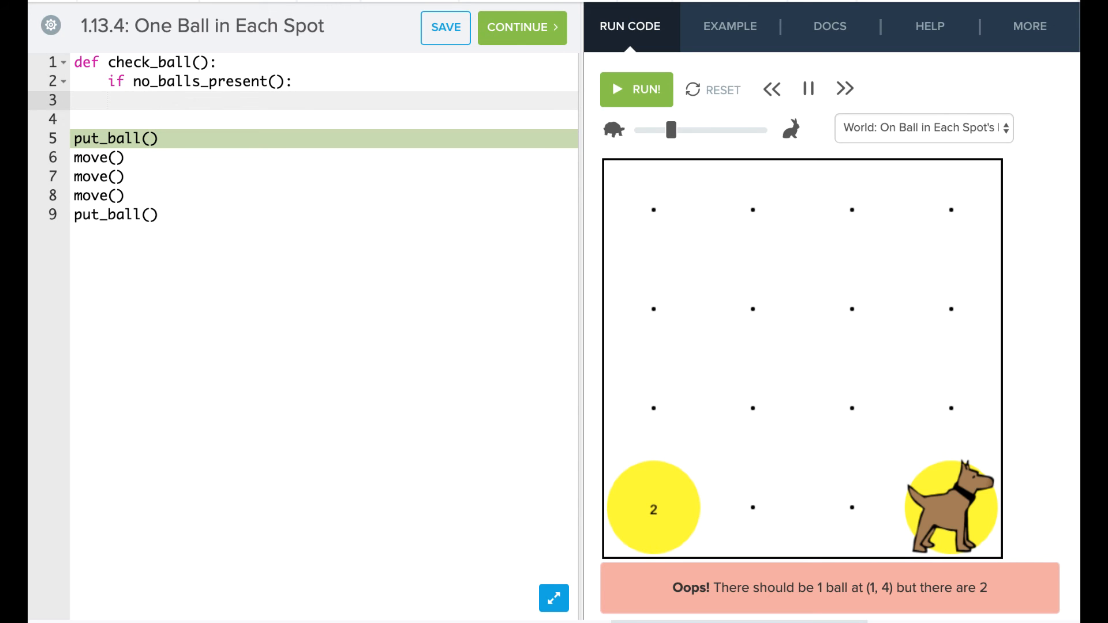
type("put_ball(")
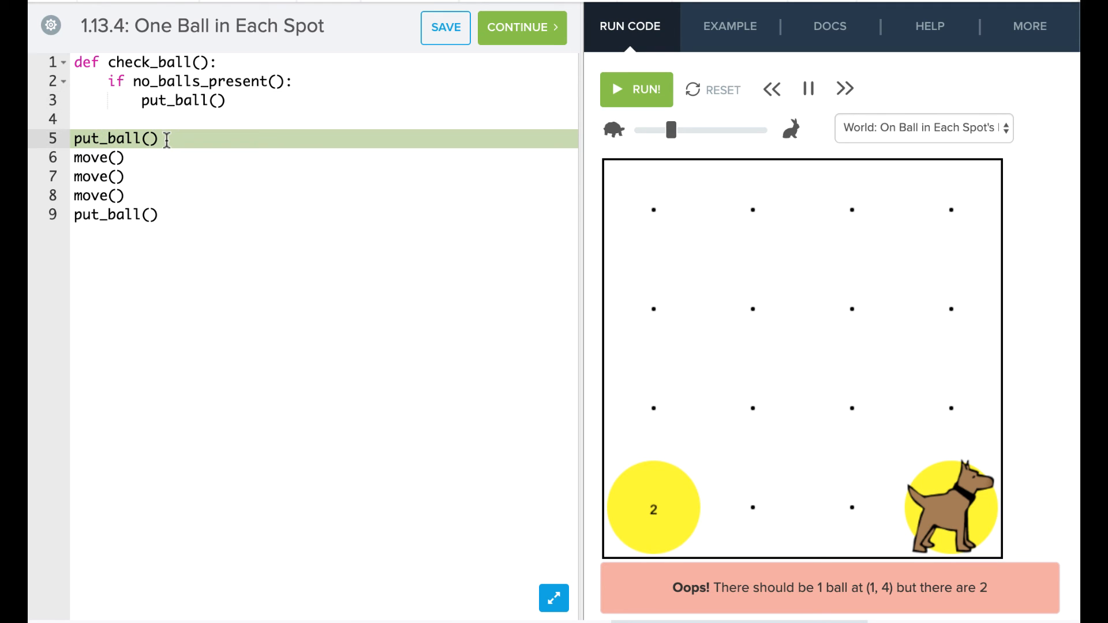
Rewrite the main code as alternating check_ball() and move() calls replacing put_ball().
double_click(117, 138)
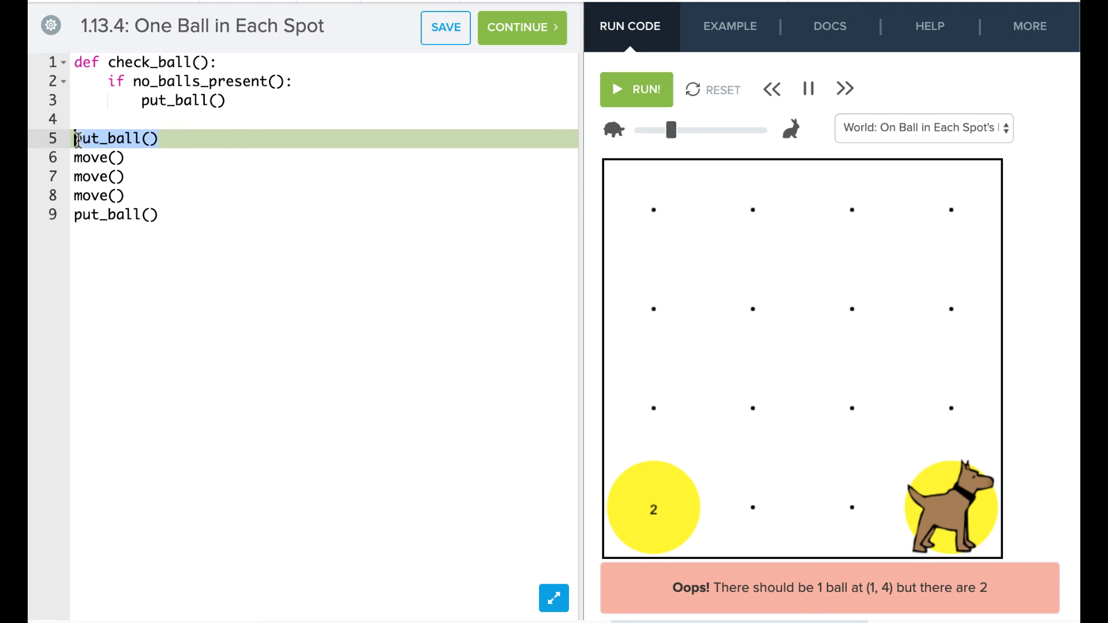
type("check")
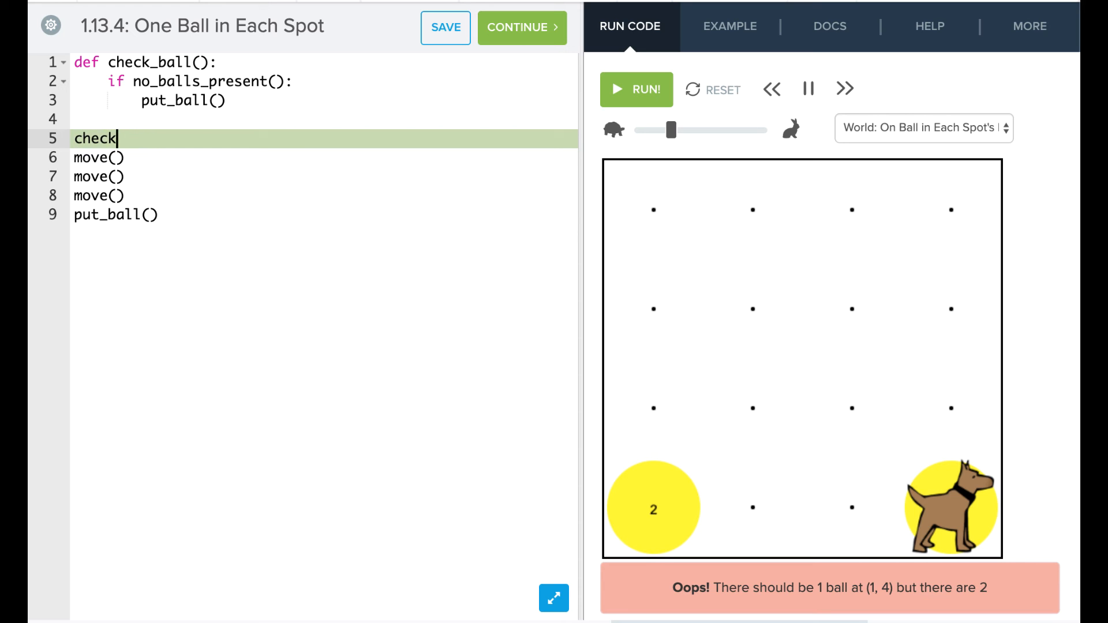
type("_ball")
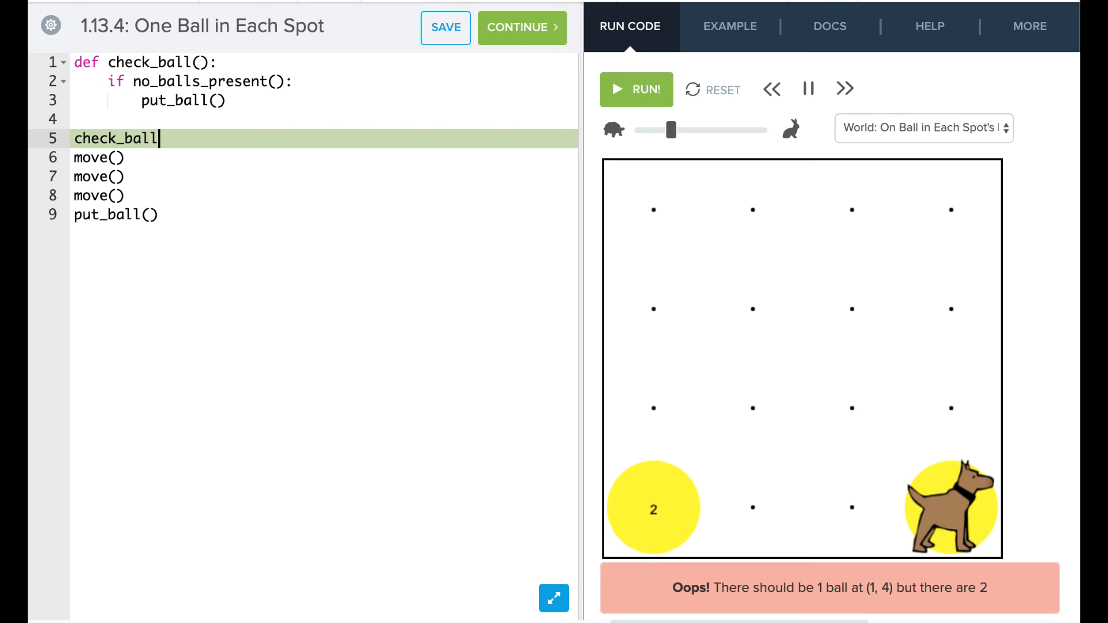
type("()")
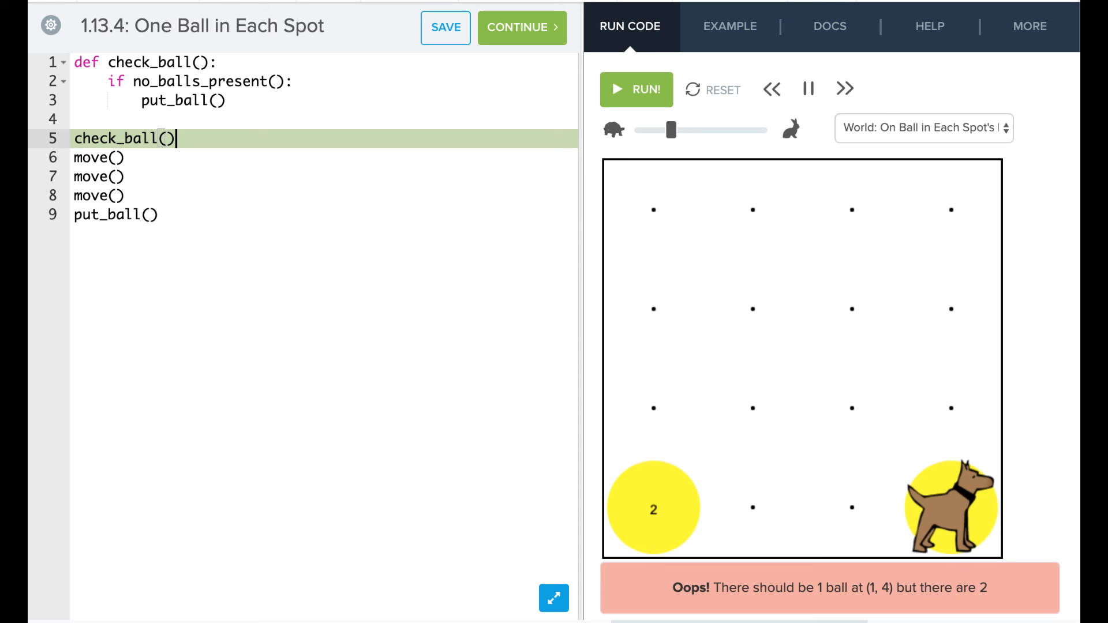
mouse_move(138, 169)
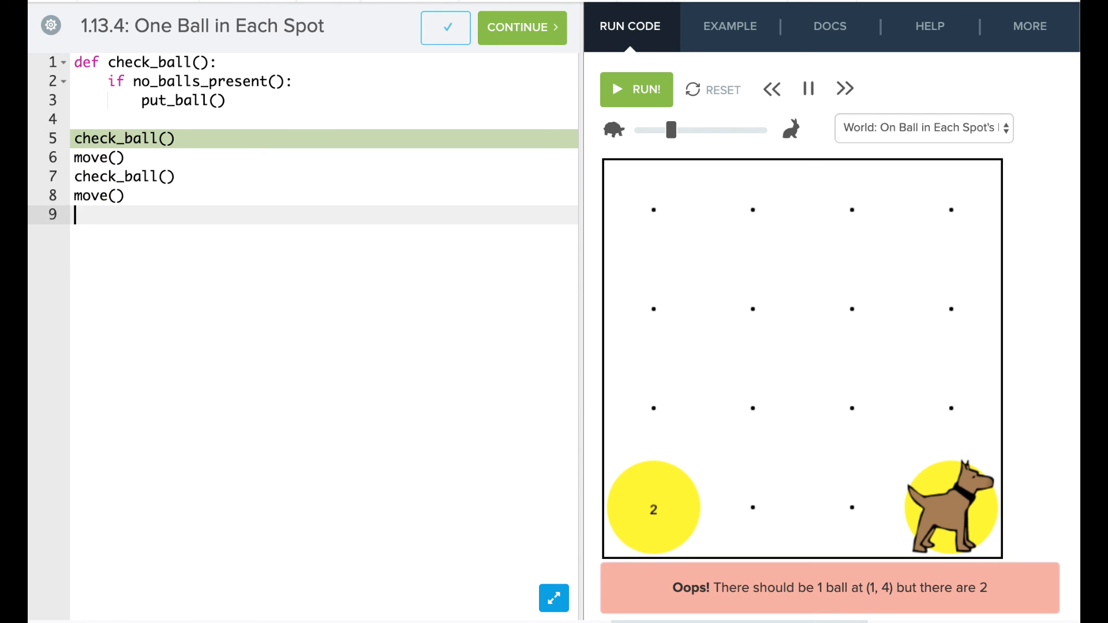
type("check_ball()")
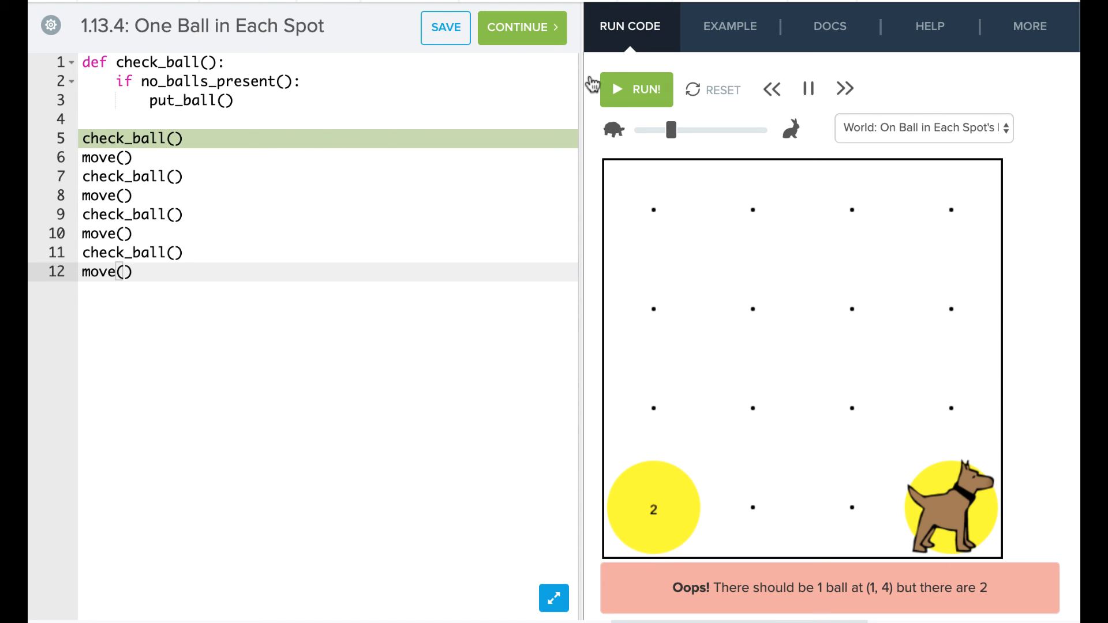
Reset and run the check_ball program until Karel crashes into the wall at line 12.
left_click(635, 89)
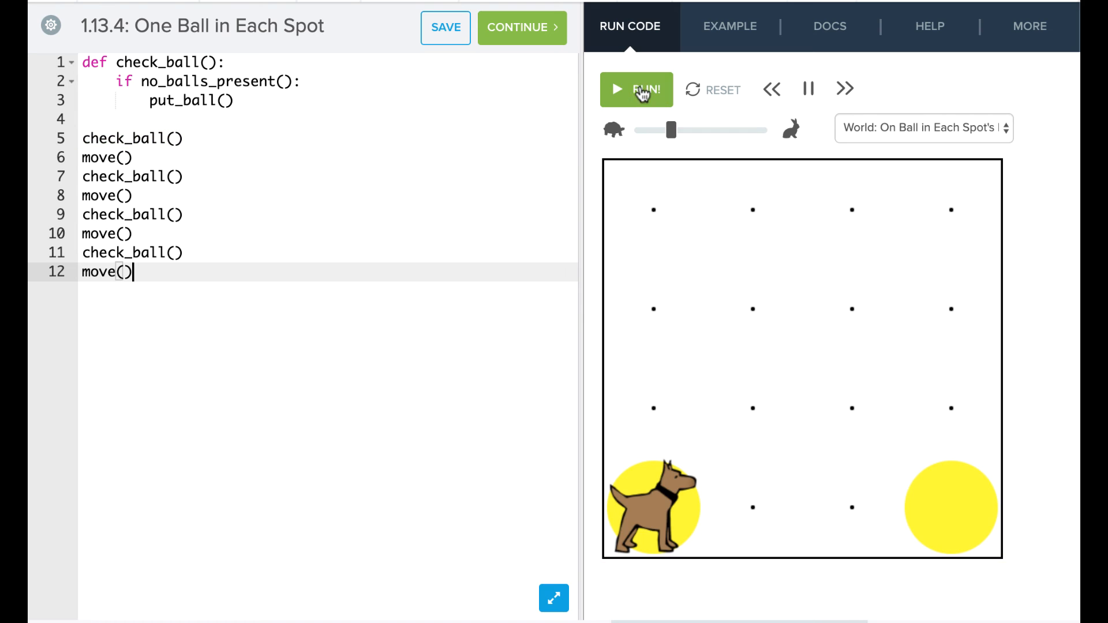
left_click(635, 89)
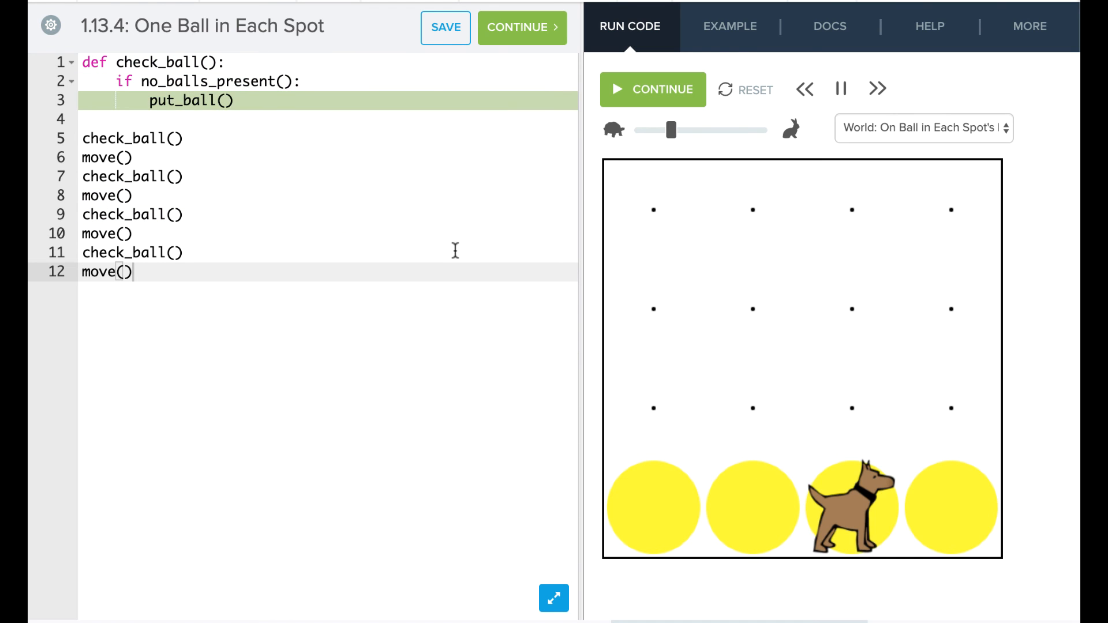
left_click(651, 89)
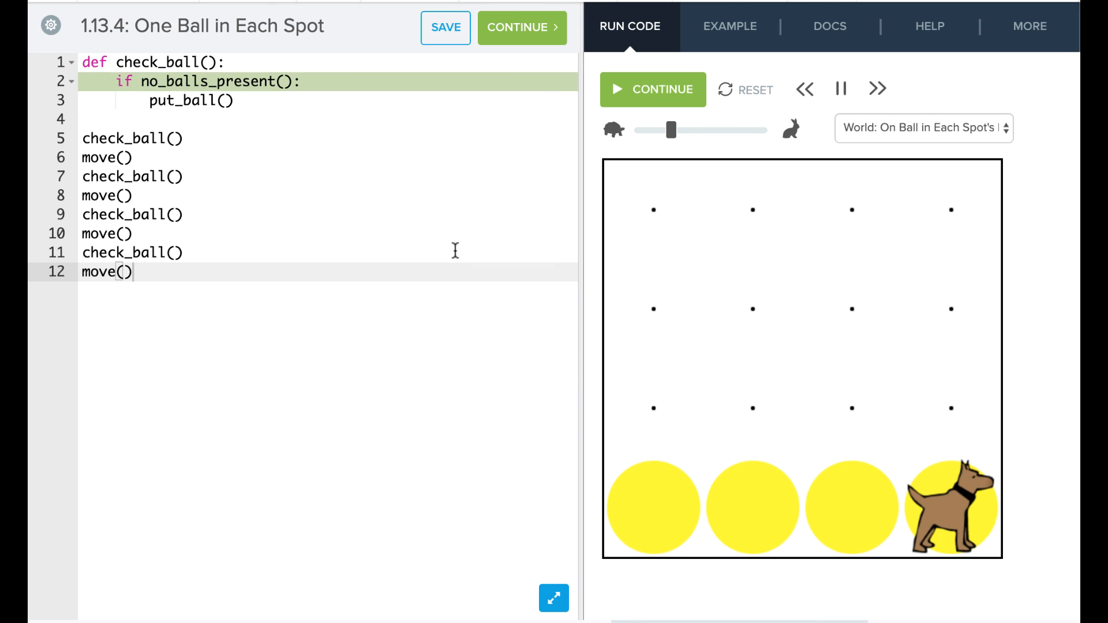
Delete the extra final move() so the program ends with check_ball(), then reset the world.
left_click(651, 88)
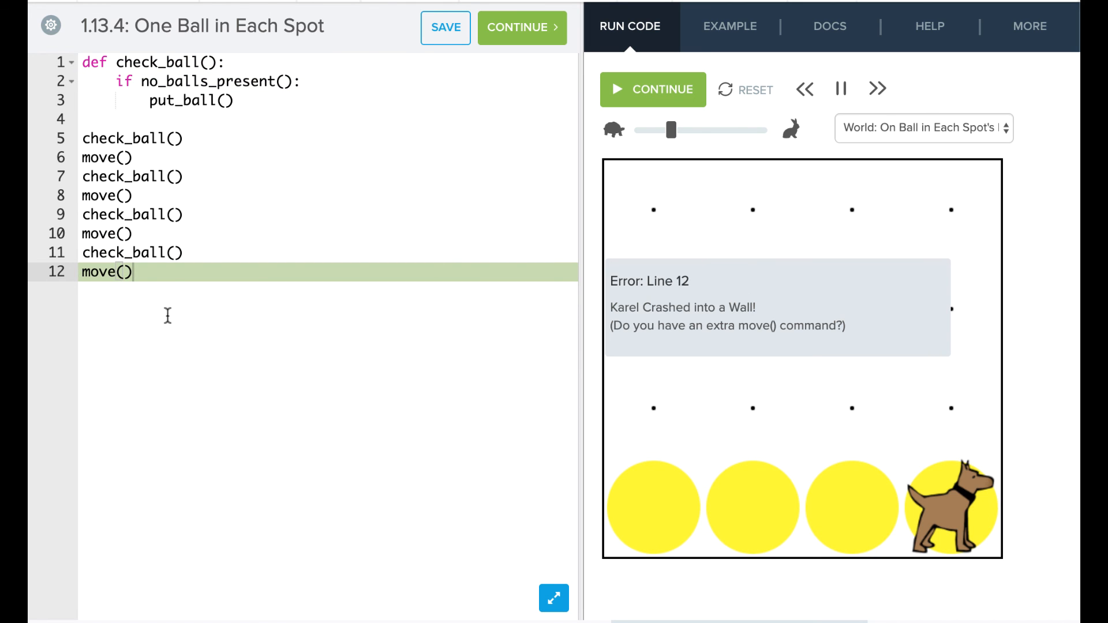
key("Backspace")
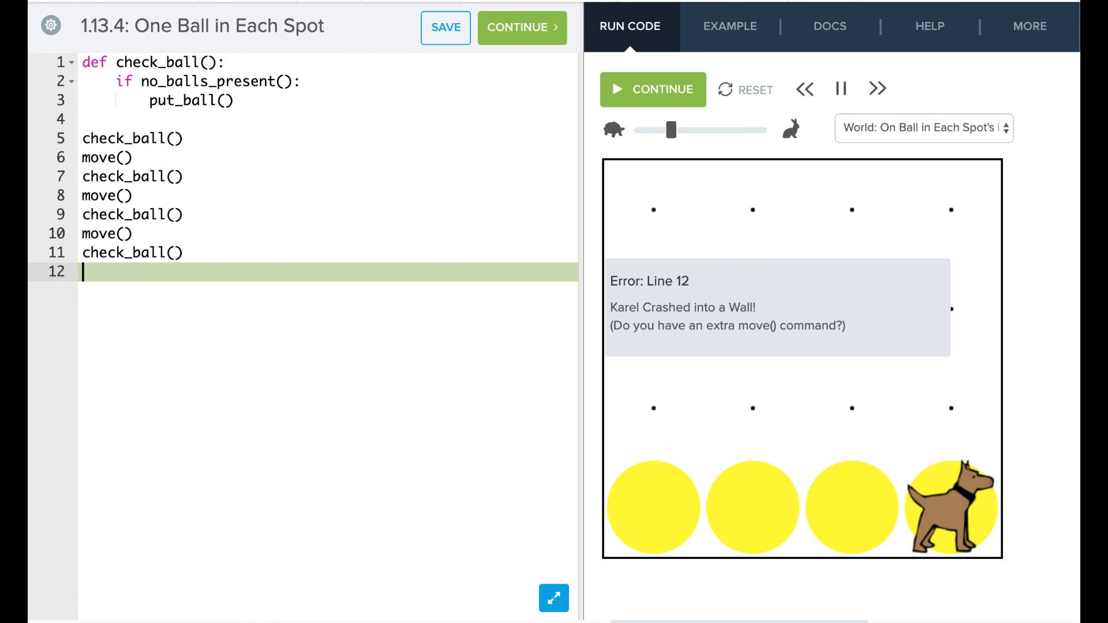
left_click(744, 89)
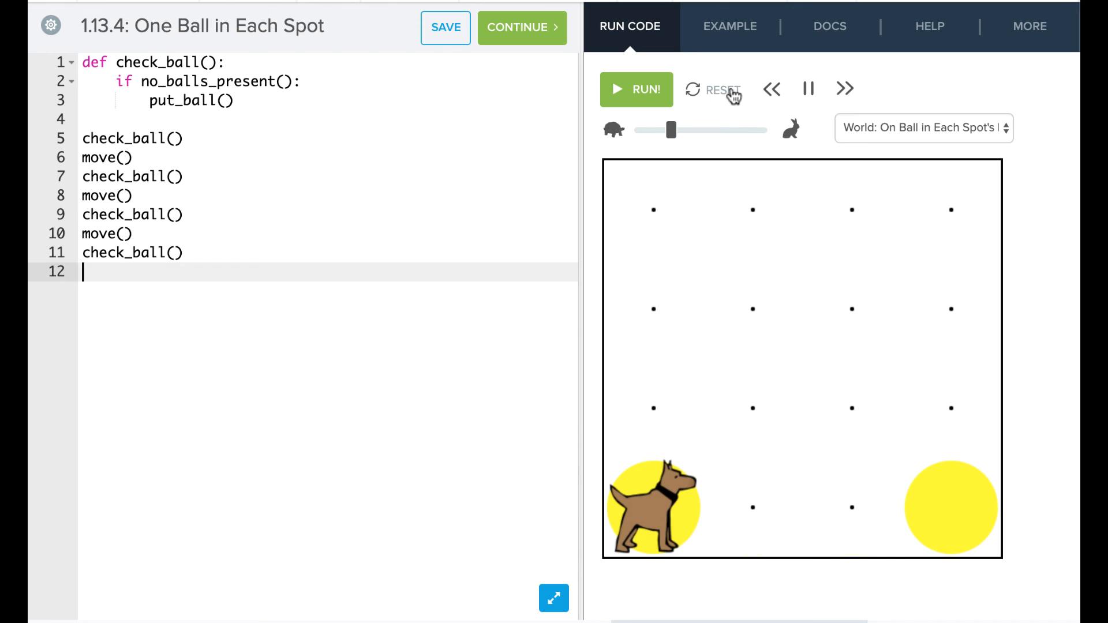
Run the corrected program at higher speed to 'Nice job! You got it!' and reset the world.
left_click(635, 89)
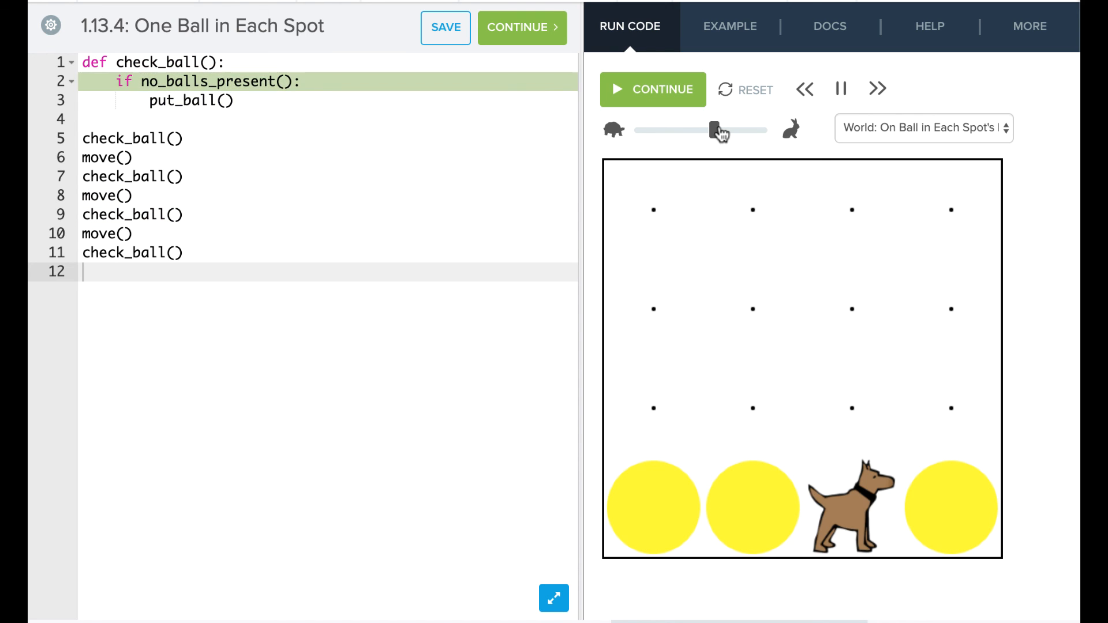
left_click(650, 88)
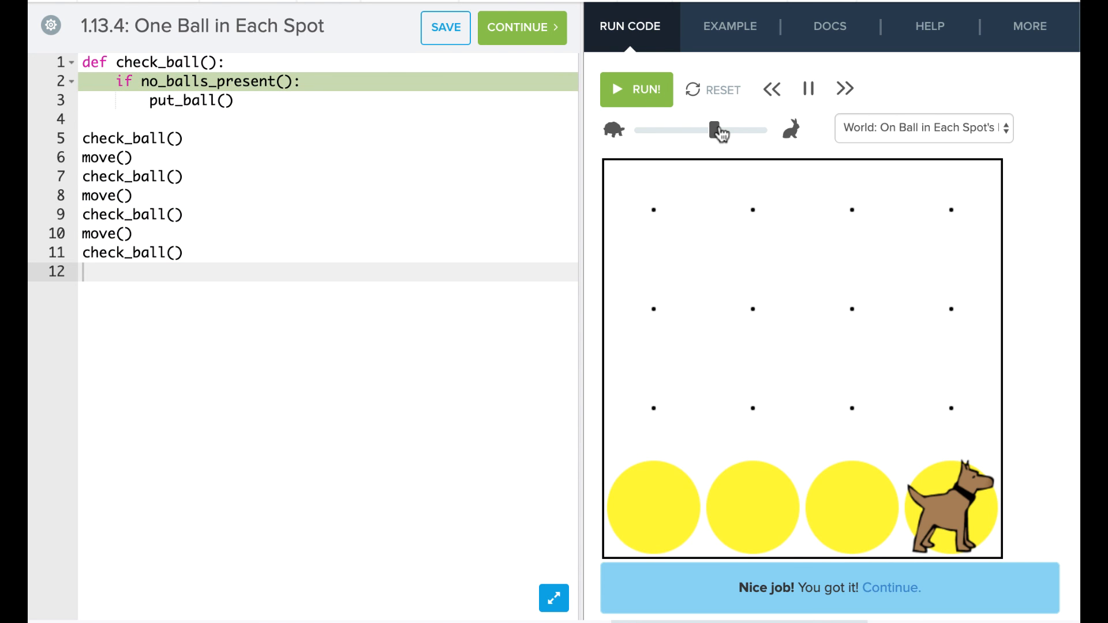
left_click(923, 128)
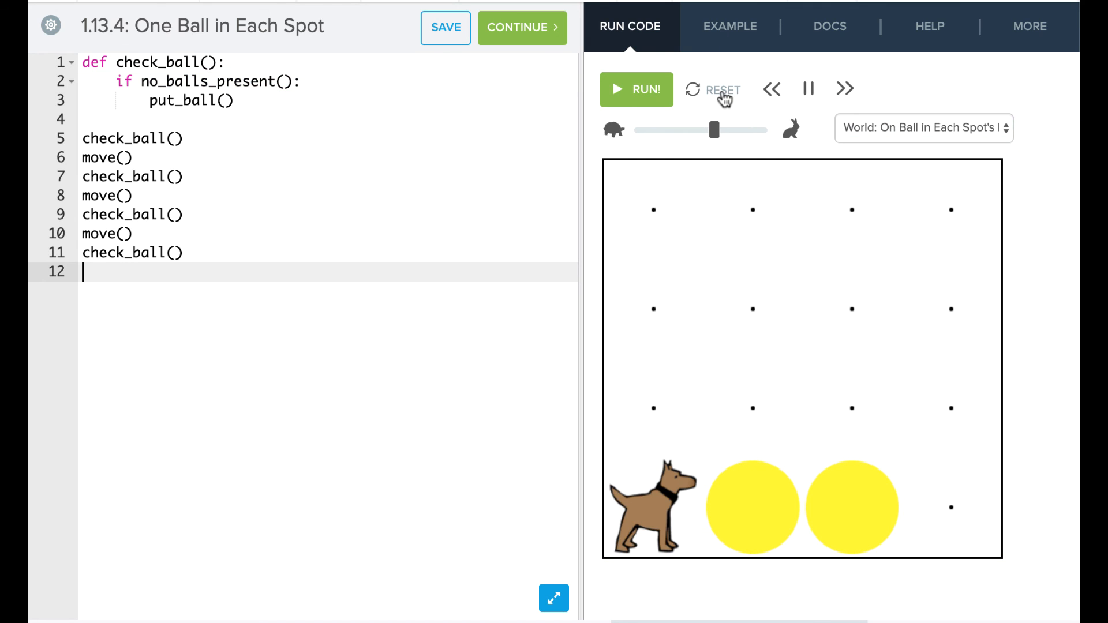
Run the program on a world with existing balls until it again shows 'Nice job! You got it!'.
left_click(634, 89)
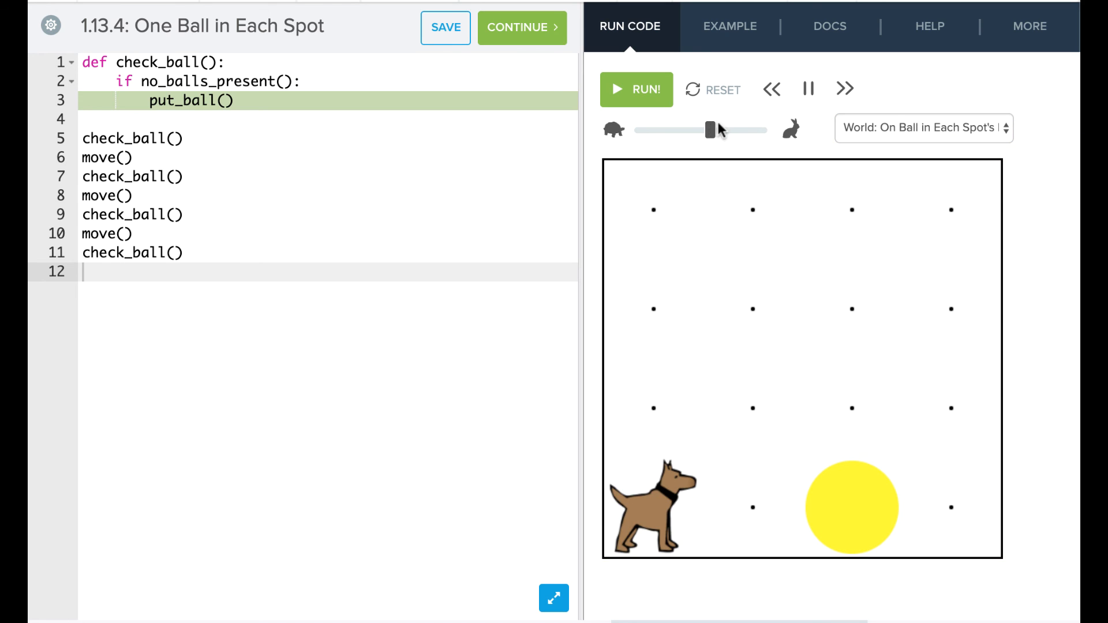
left_click(635, 89)
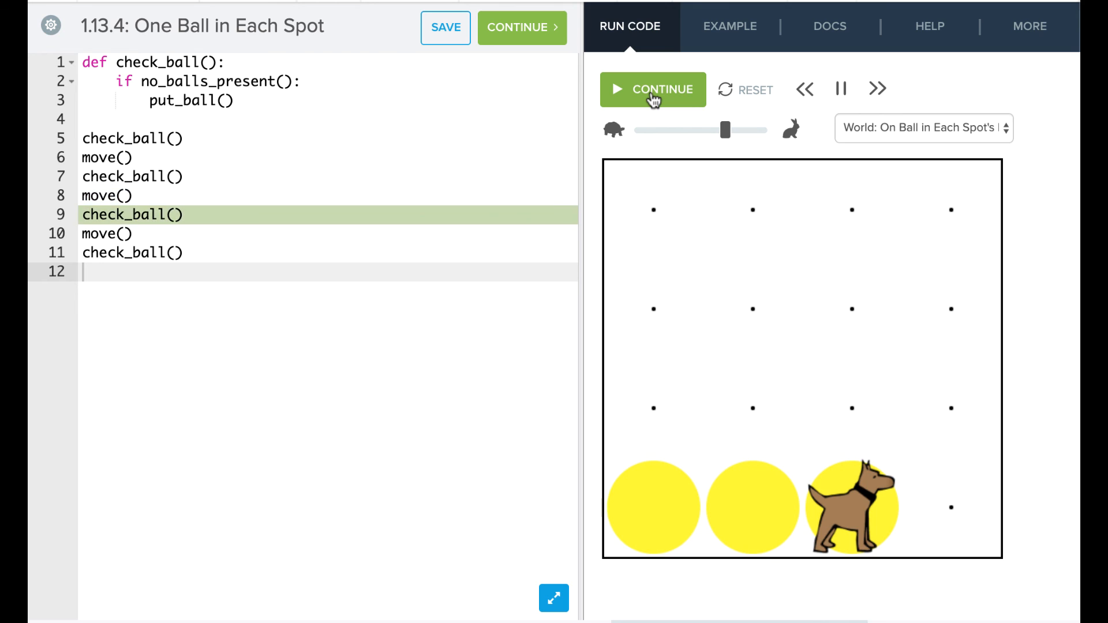
left_click(652, 89)
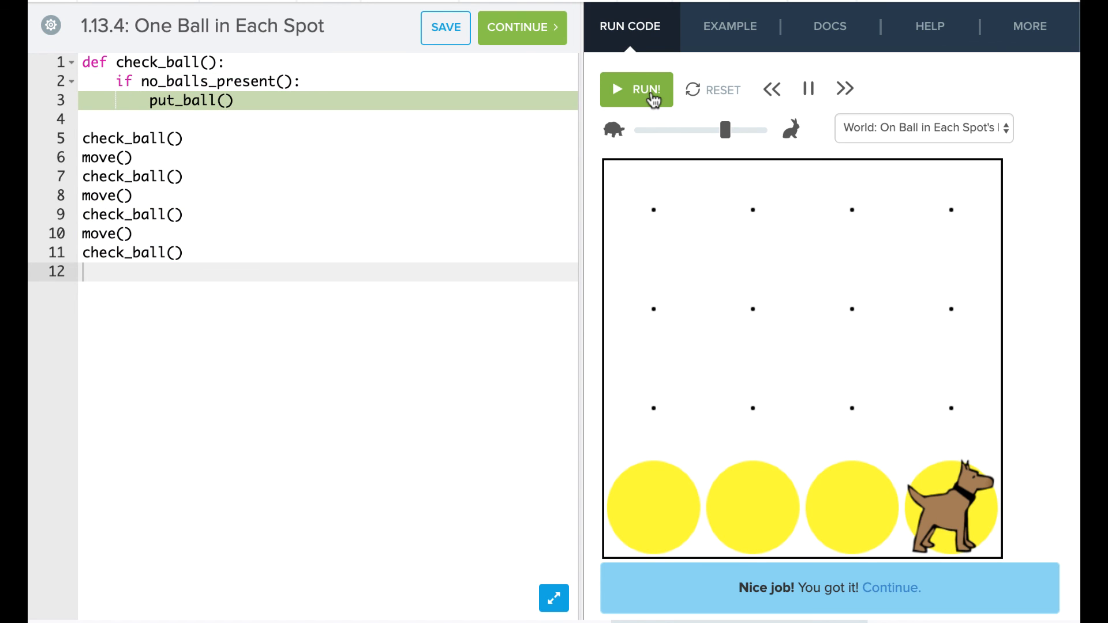